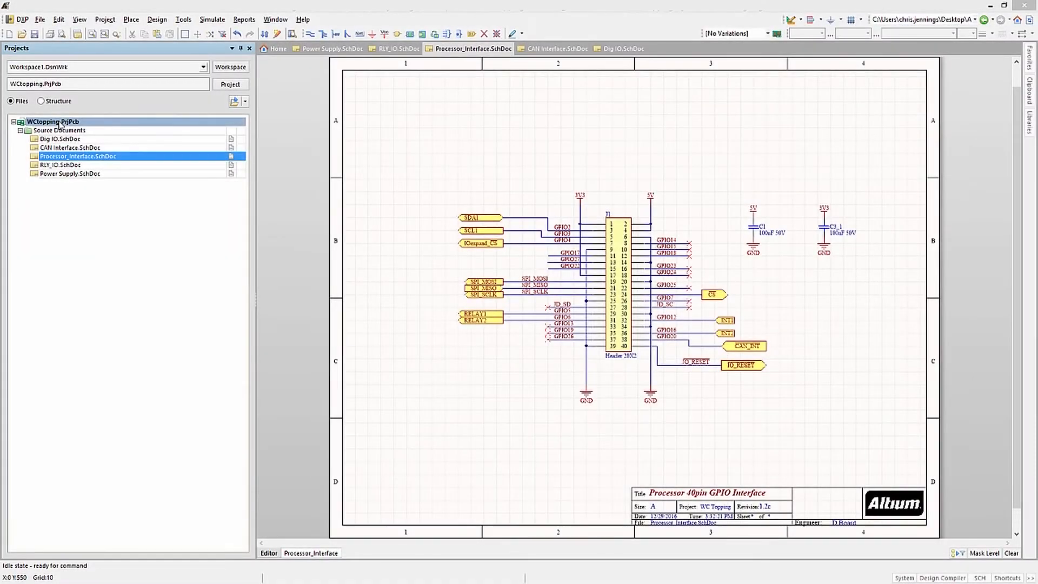
- Compile the WCtopping.PrjPcb project from its Projects panel context menu
right_click(53, 123)
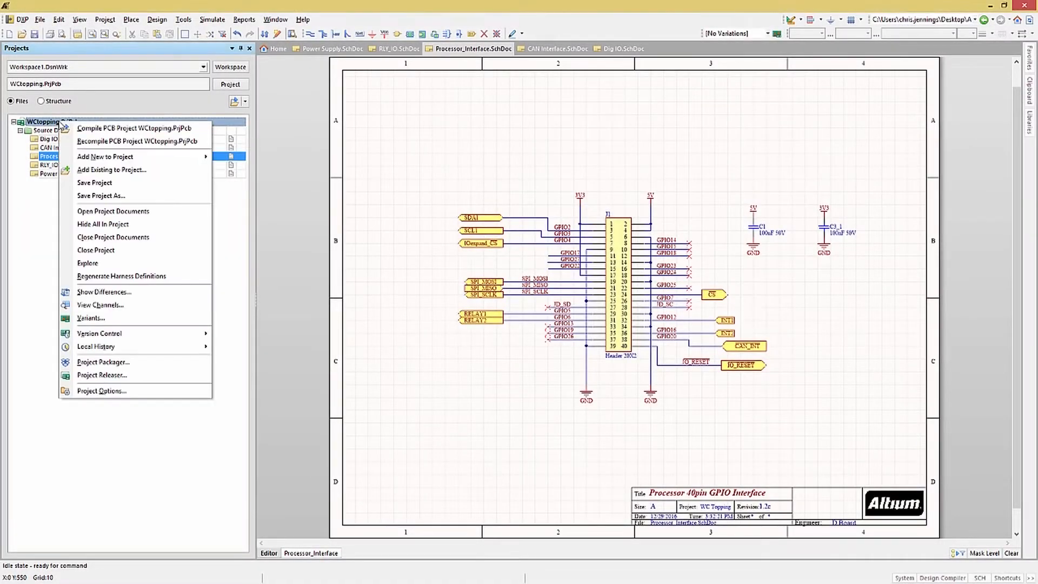
mouse_move(134, 127)
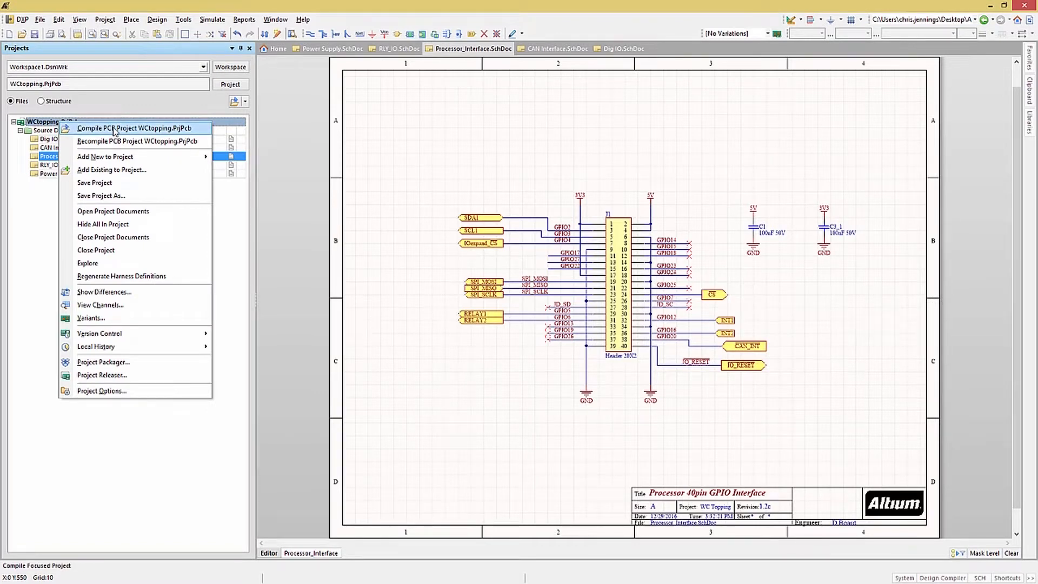
click(135, 128)
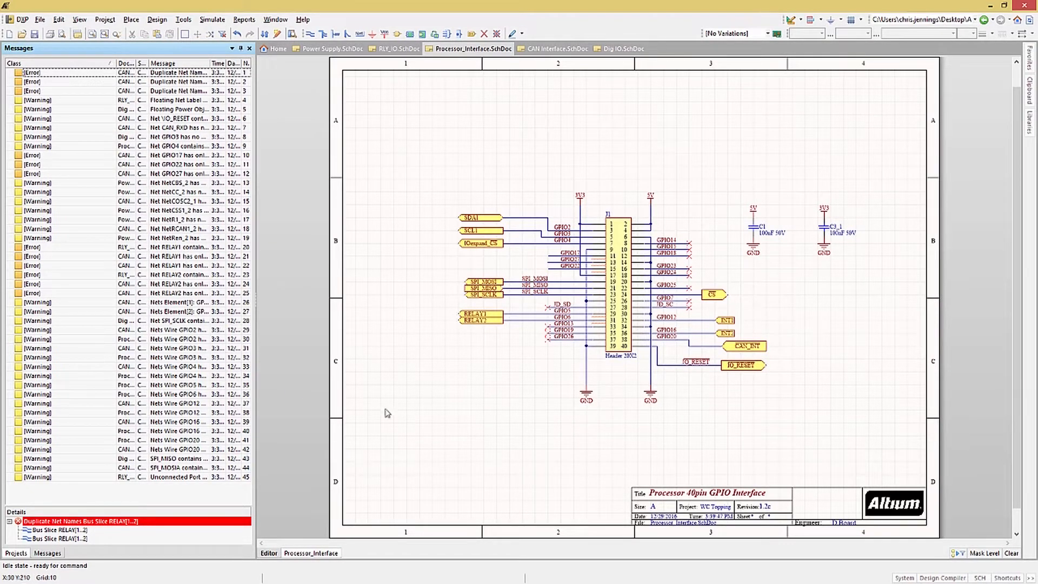
mouse_move(382, 419)
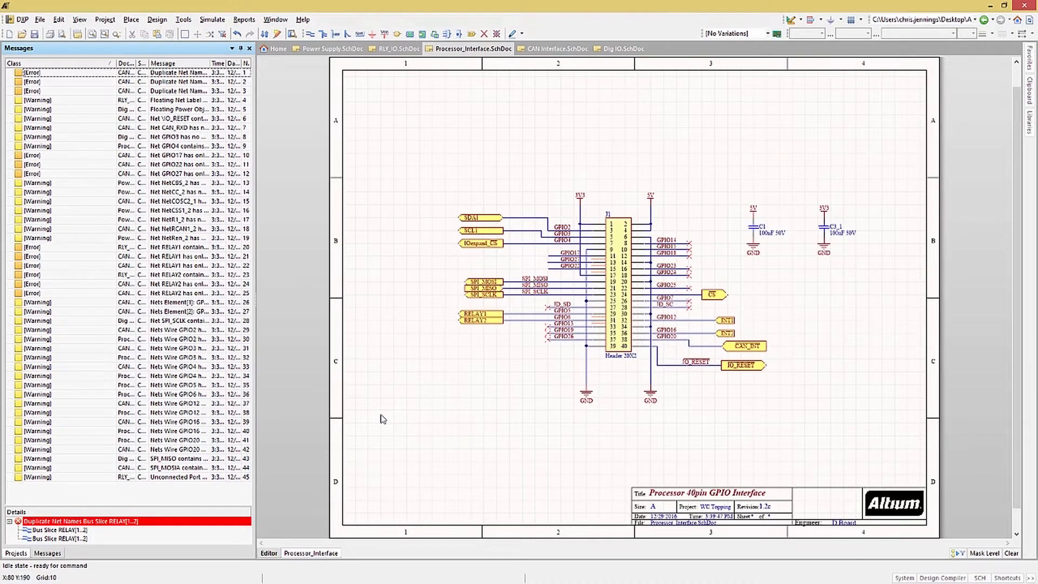
mouse_move(362, 422)
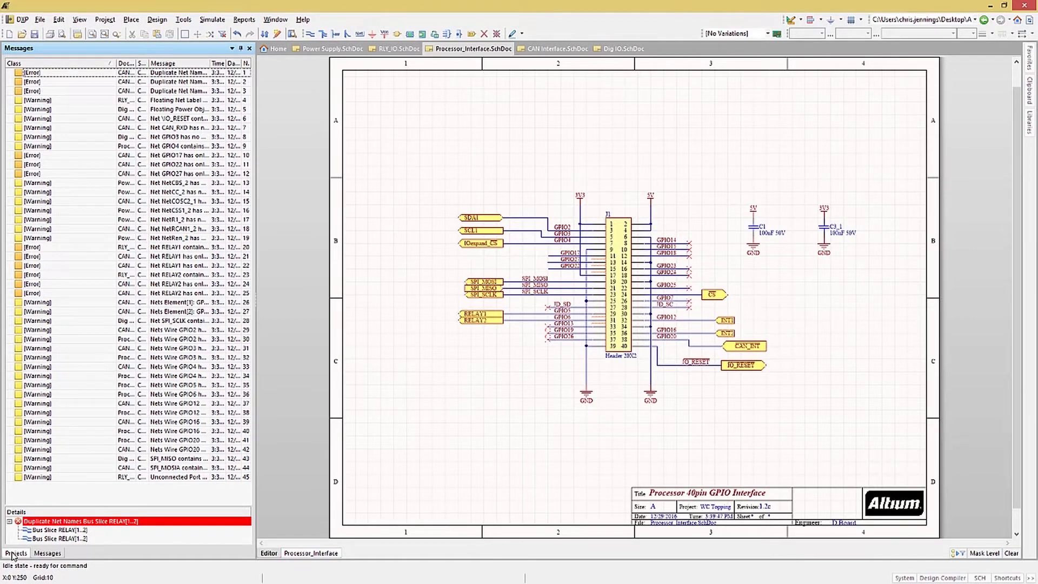
- Return from the Messages panel to the project's source document list
click(14, 553)
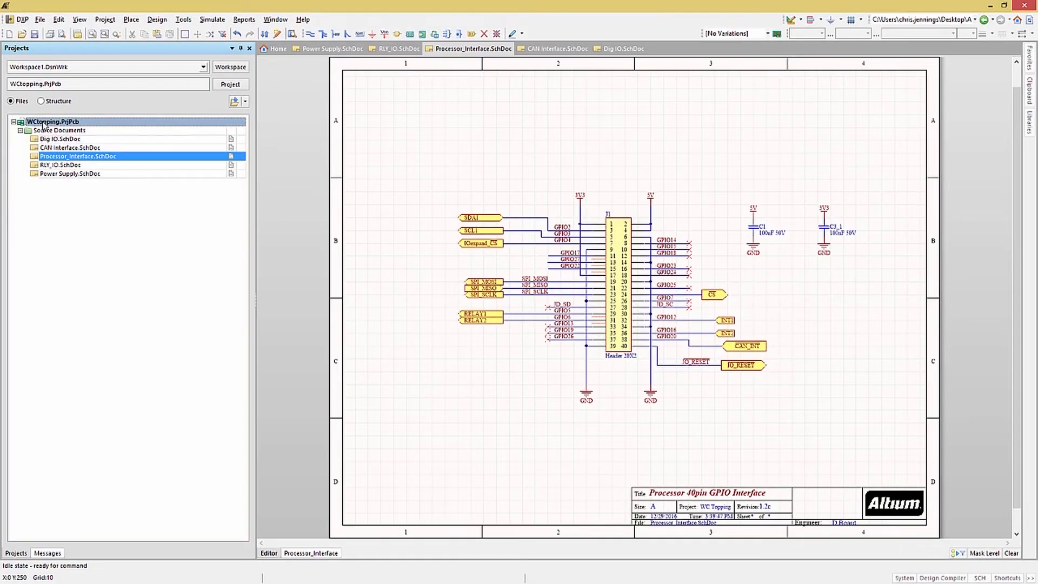
- Open Project Options and review Error Reporting, selecting the Nets containing floating input pins check
right_click(53, 122)
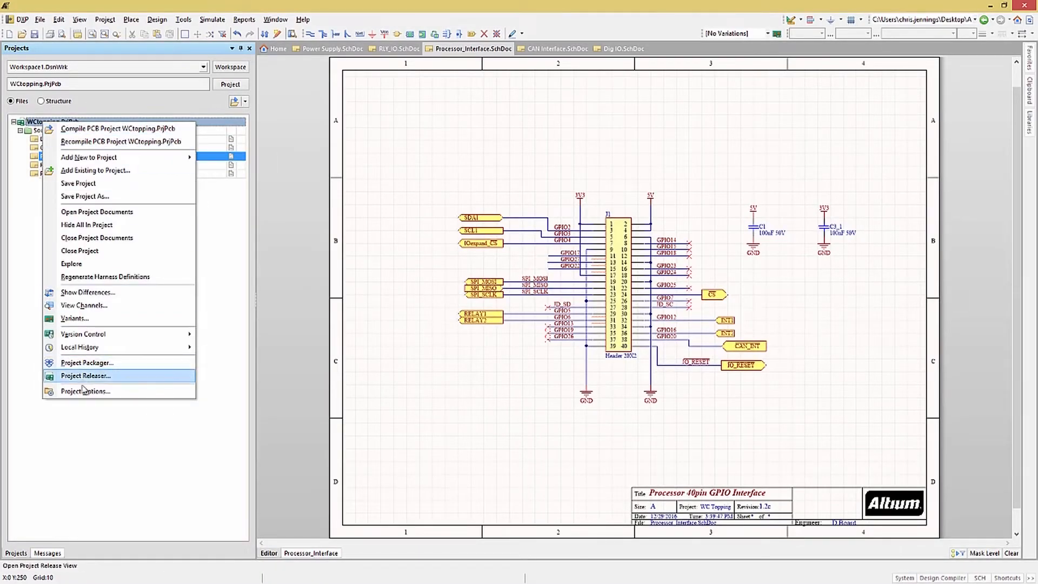
click(85, 391)
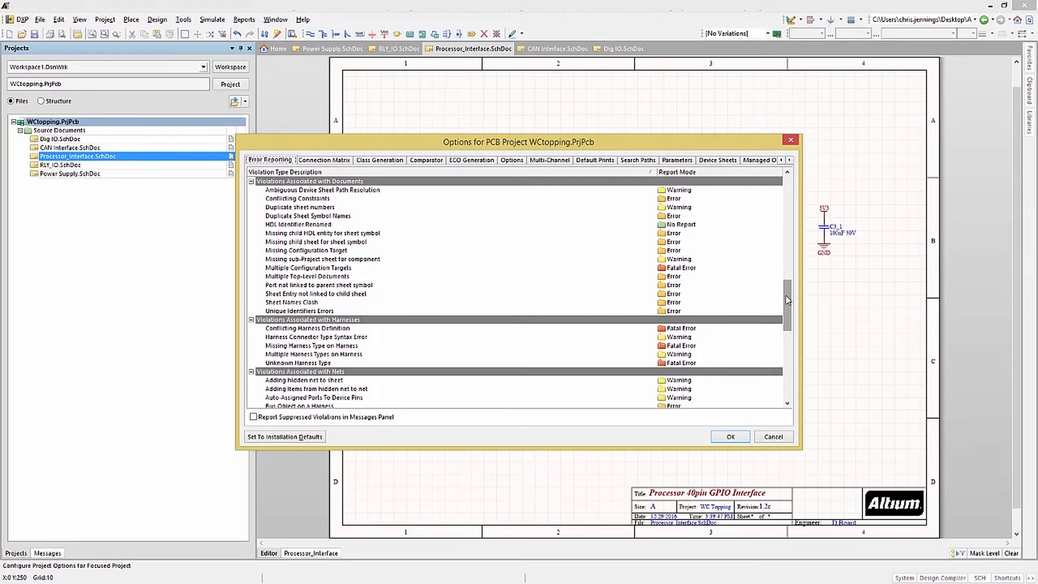
scroll(down, 3)
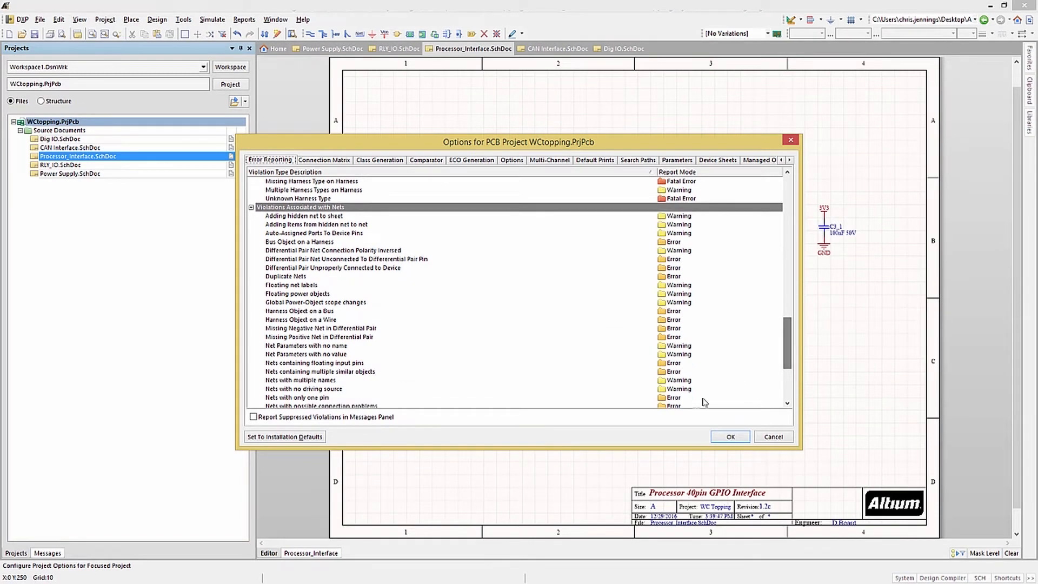
click(315, 363)
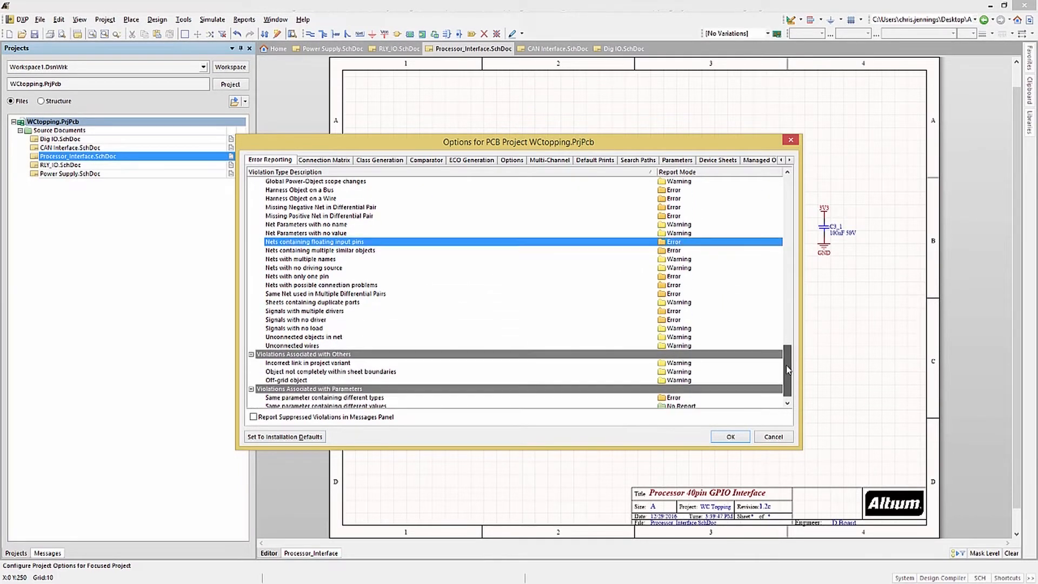
scroll(down, 3)
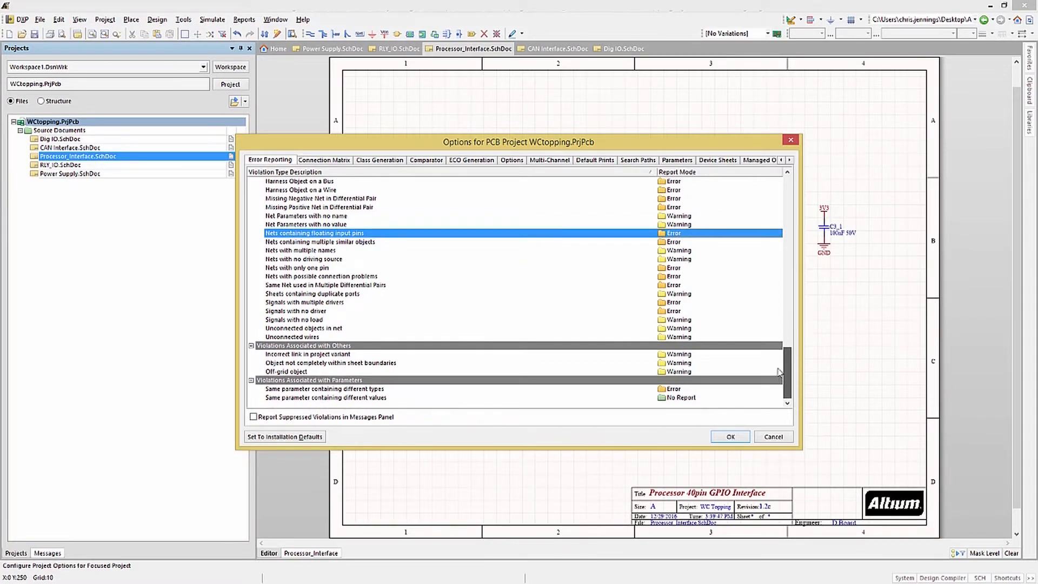
scroll(down, 3)
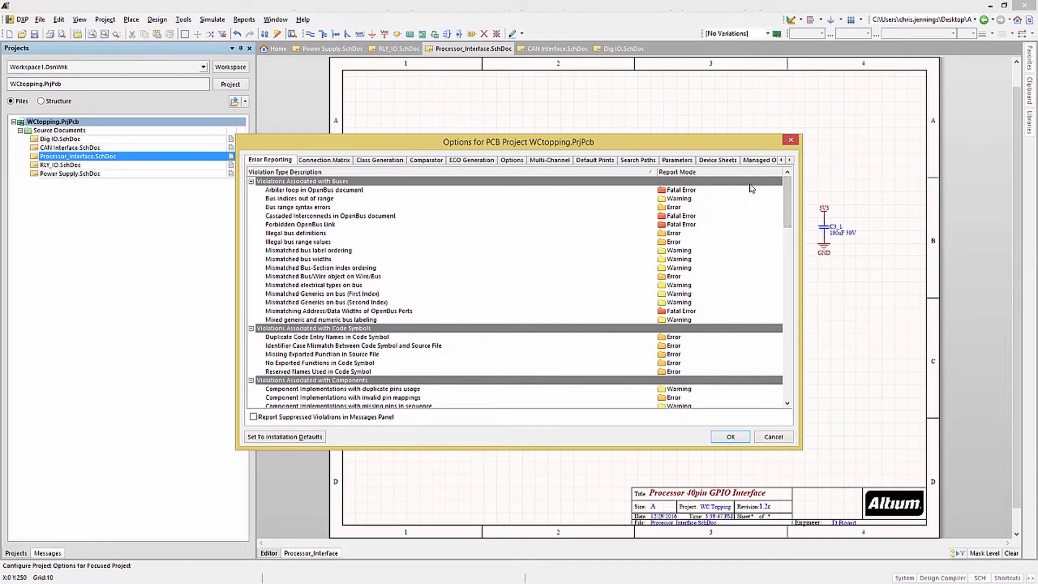
mouse_move(310, 420)
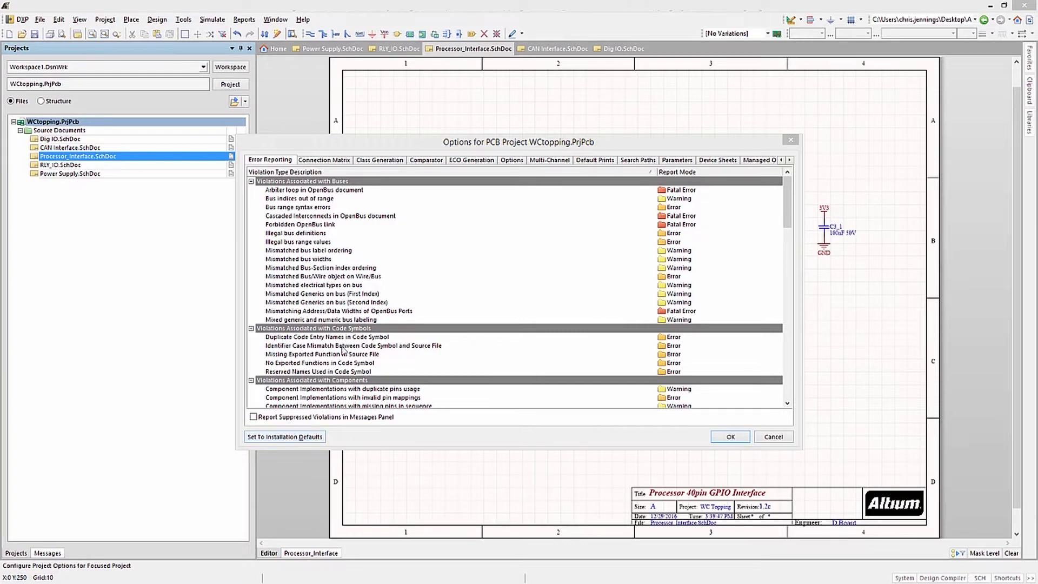
mouse_move(329, 252)
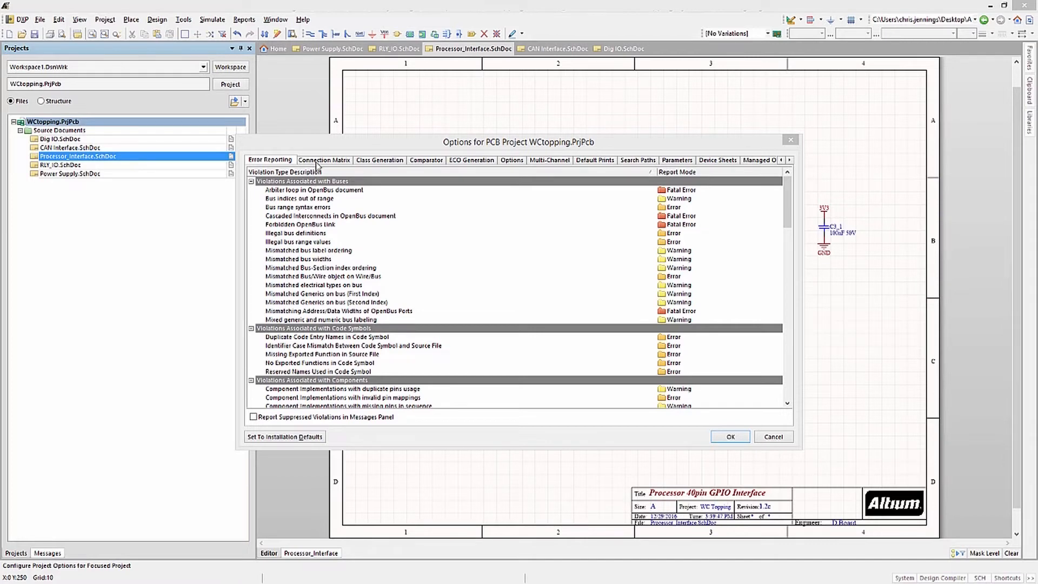
- In the Connection Matrix, cycle the Output Port / Input Pin cell through Warning and Error report levels
click(323, 160)
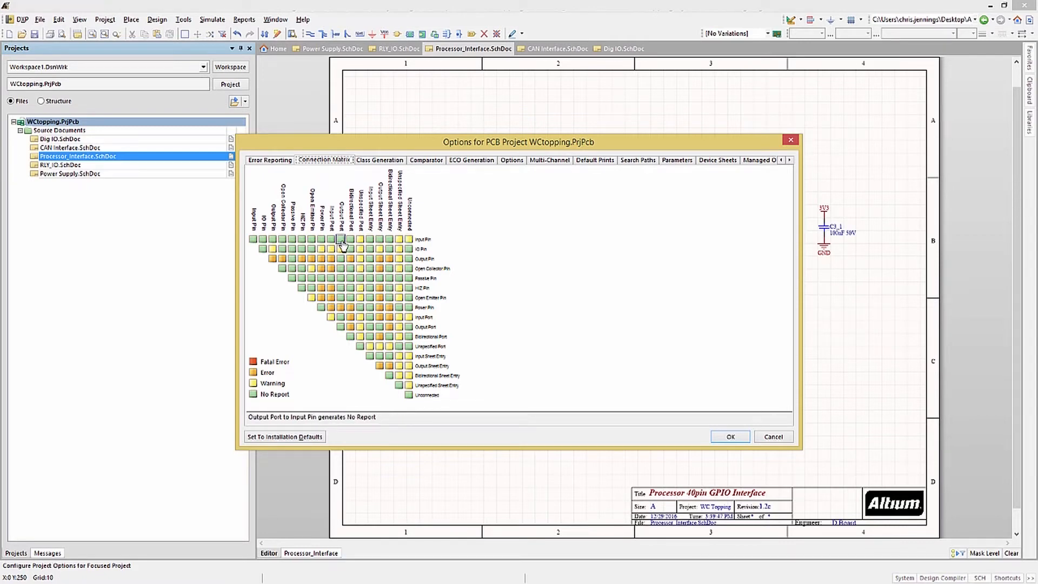
click(340, 239)
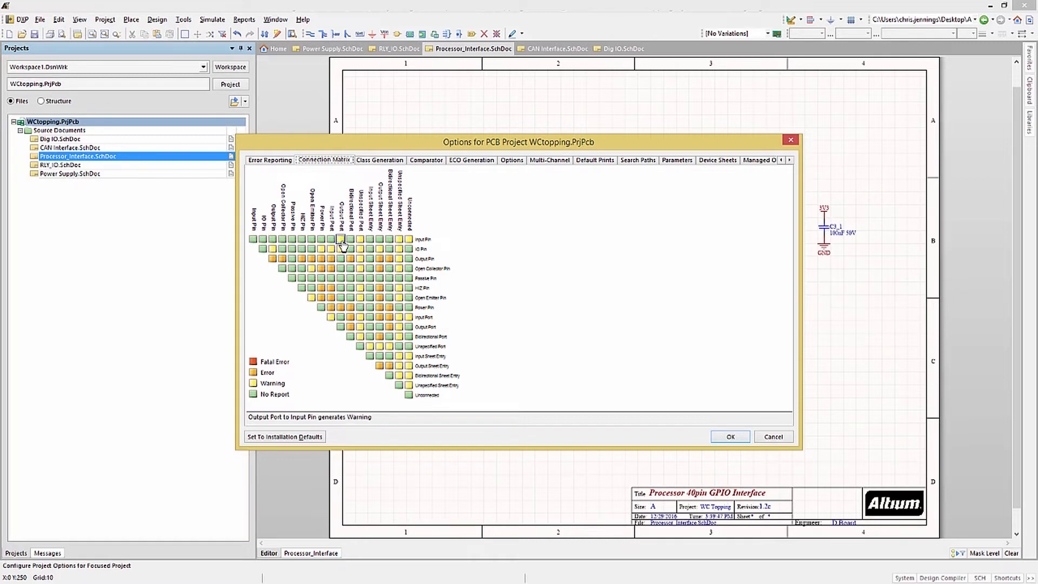
click(341, 240)
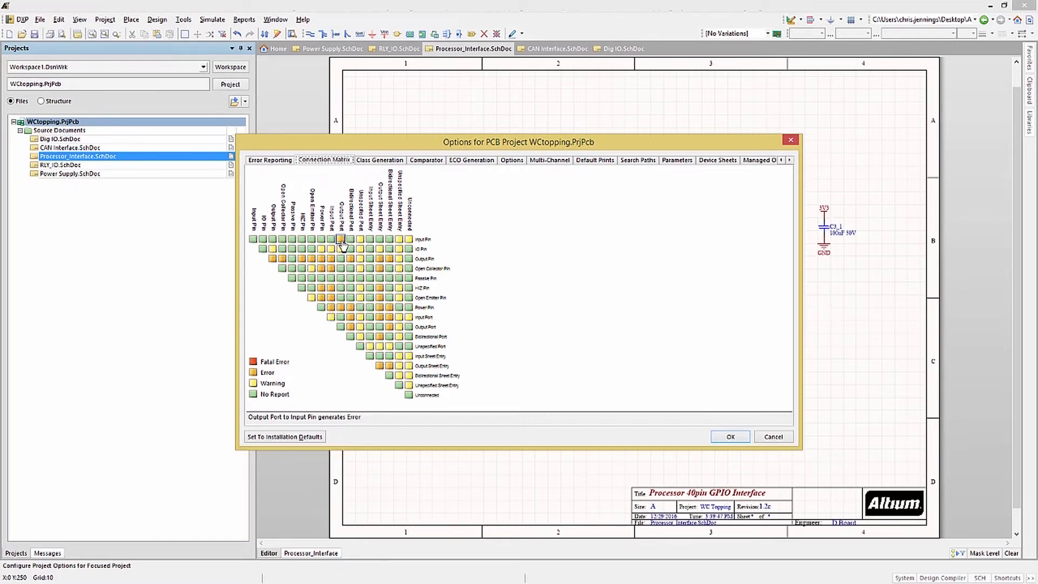
click(340, 239)
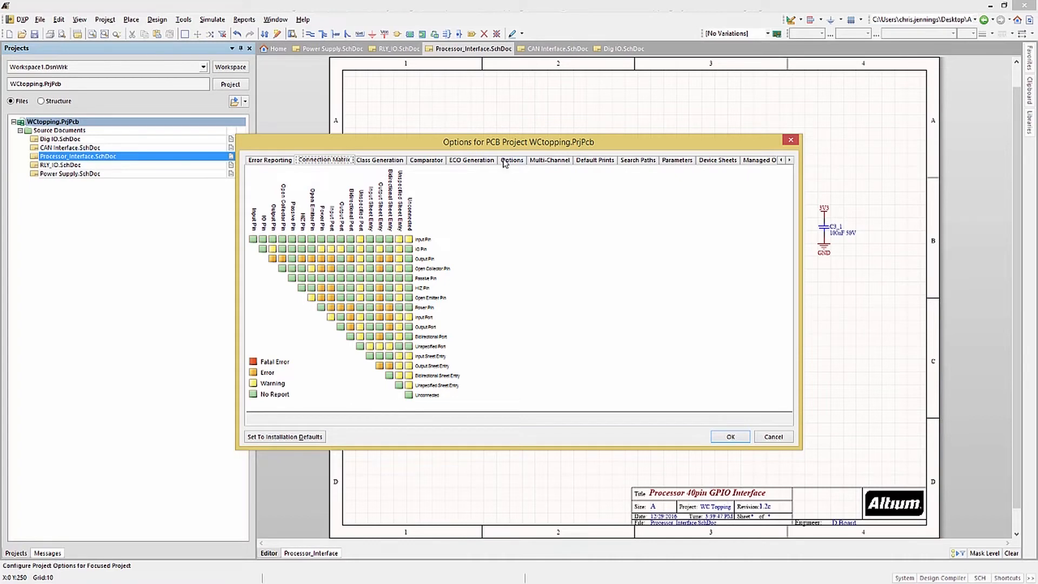
- Show the project's Options page and select the ECO Log Path value
click(510, 160)
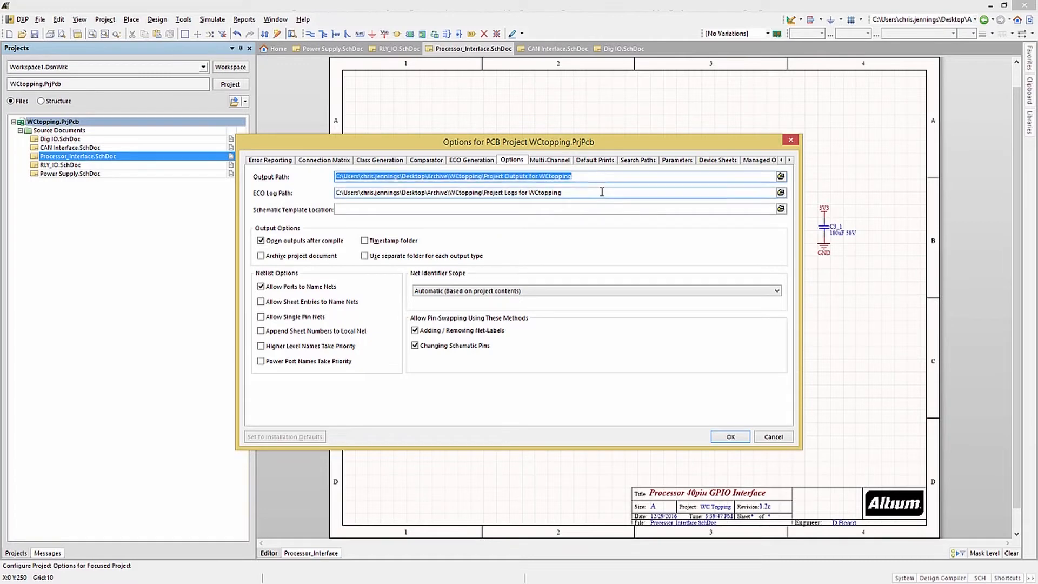
click(530, 193)
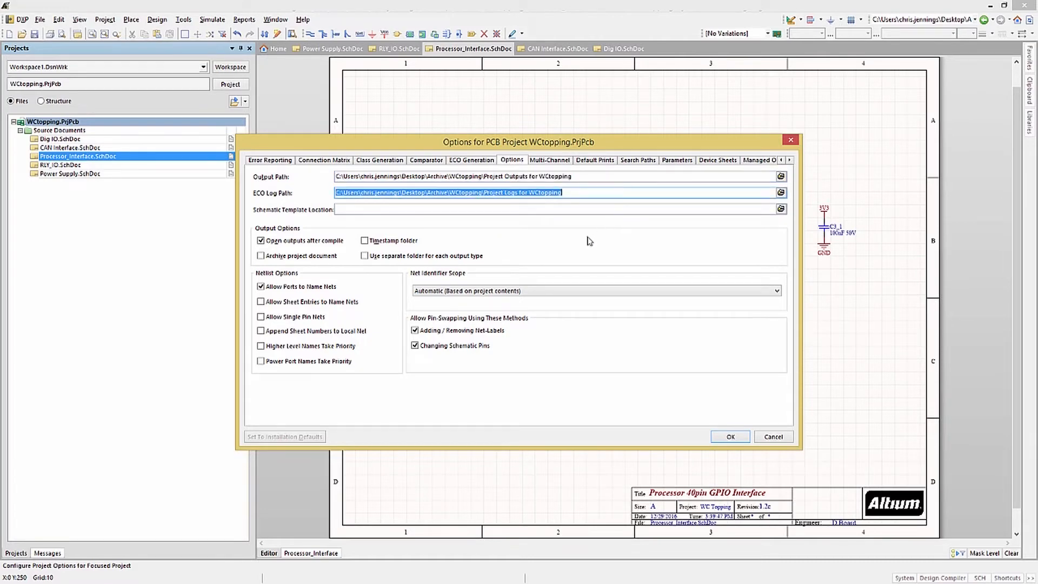
mouse_move(585, 250)
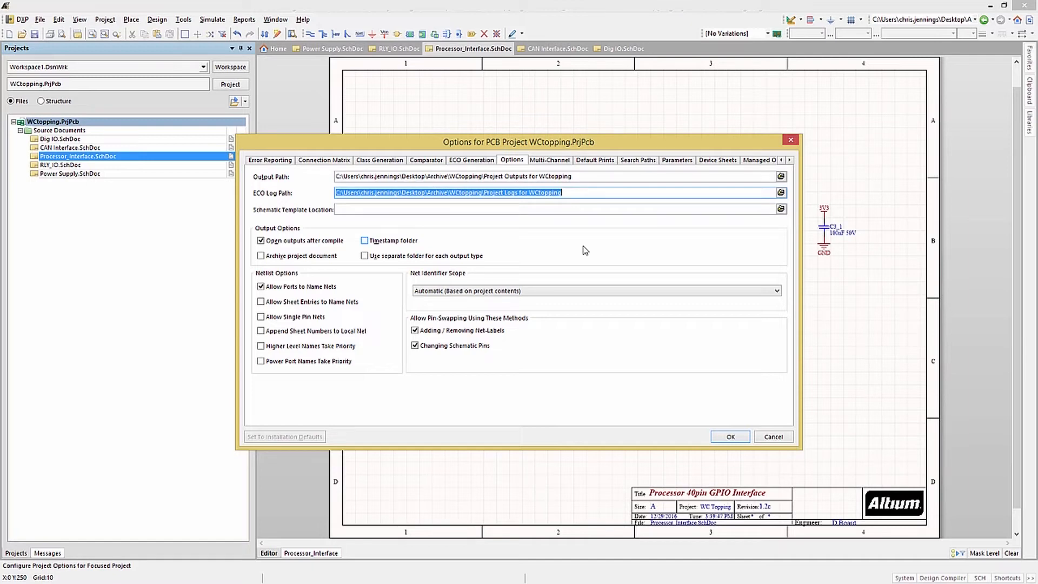
mouse_move(581, 244)
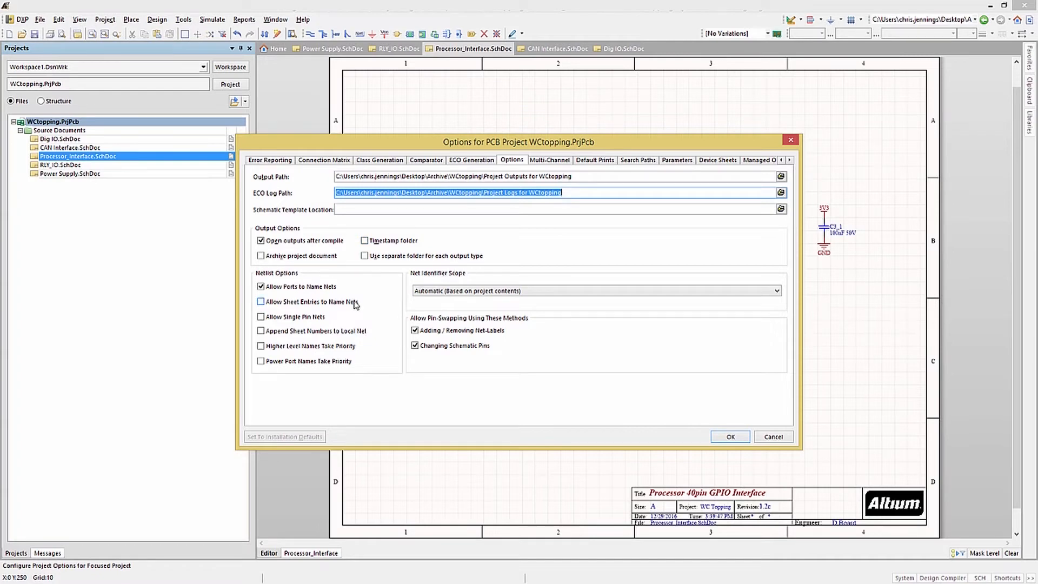
click(260, 286)
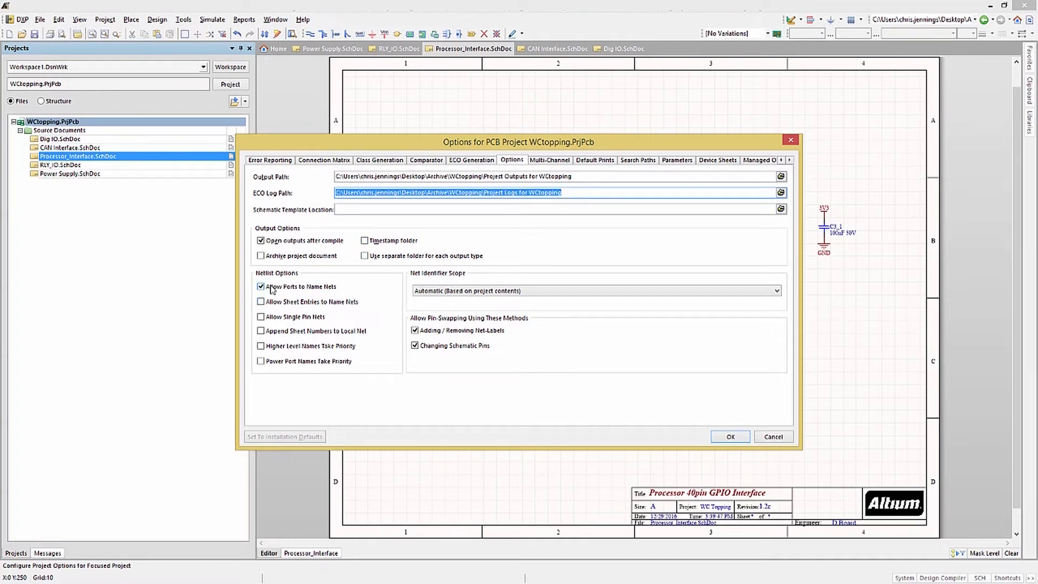
click(260, 301)
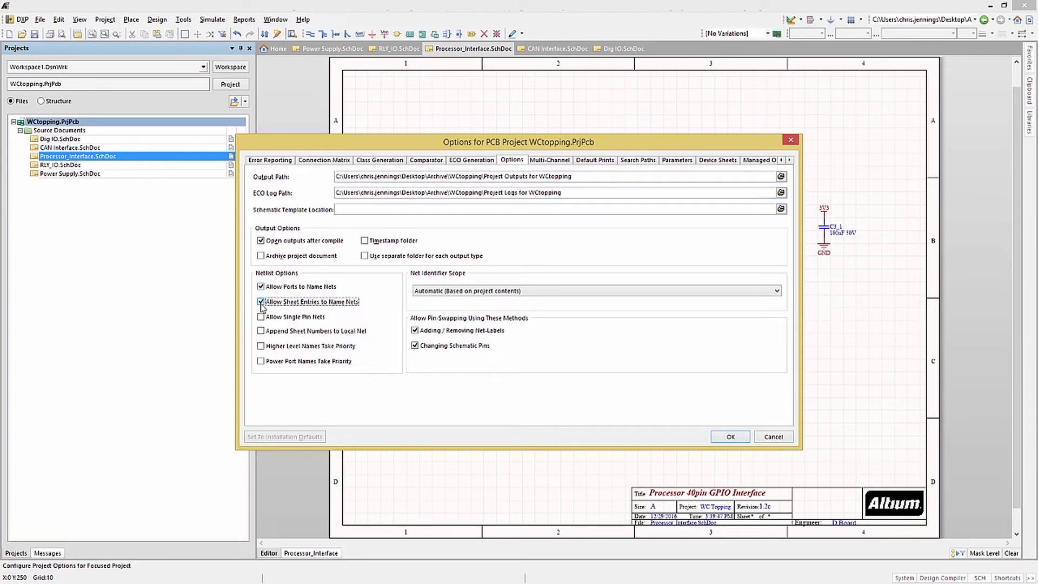
click(260, 302)
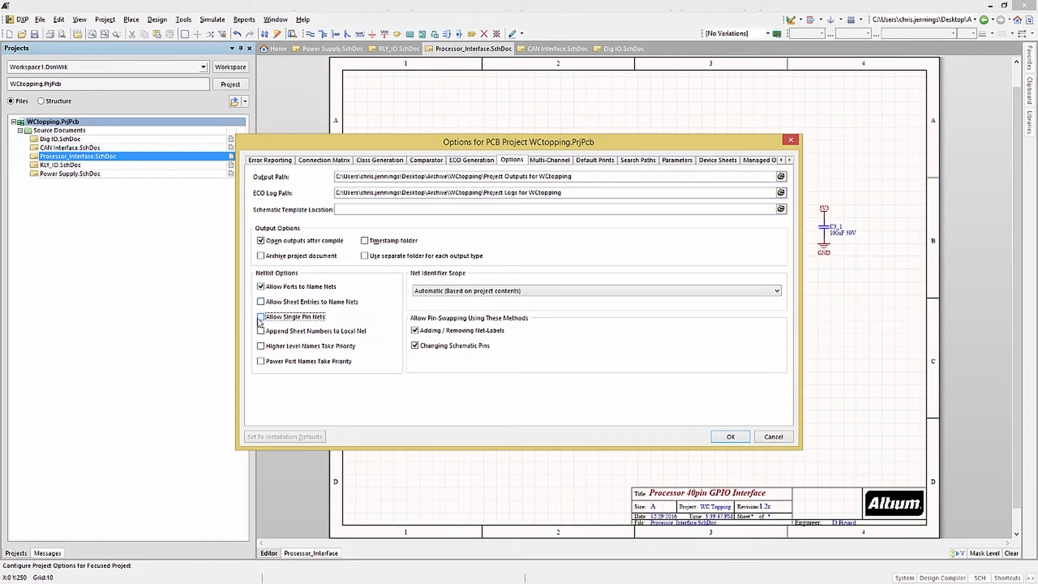
click(261, 346)
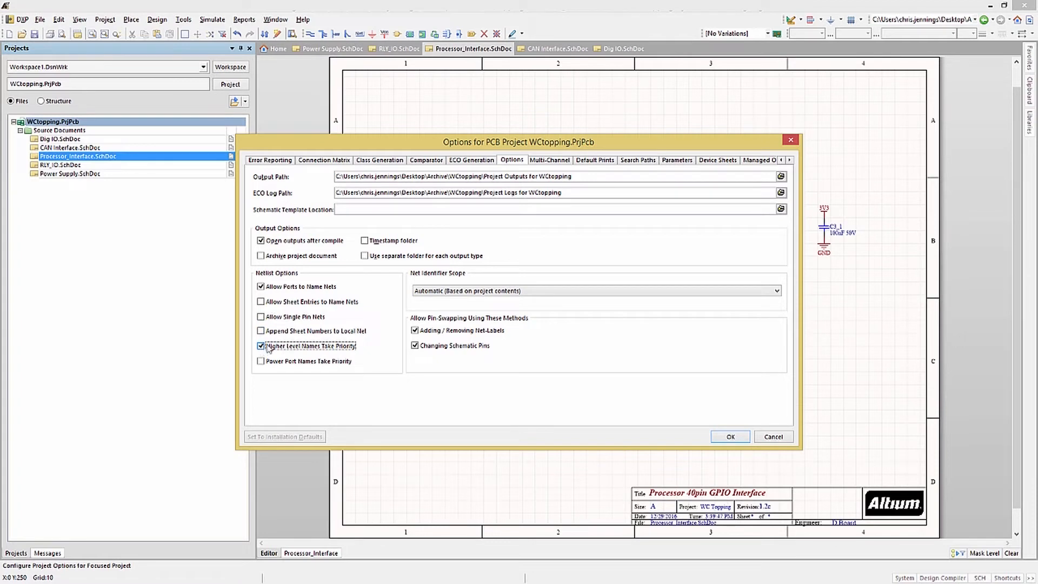
click(260, 346)
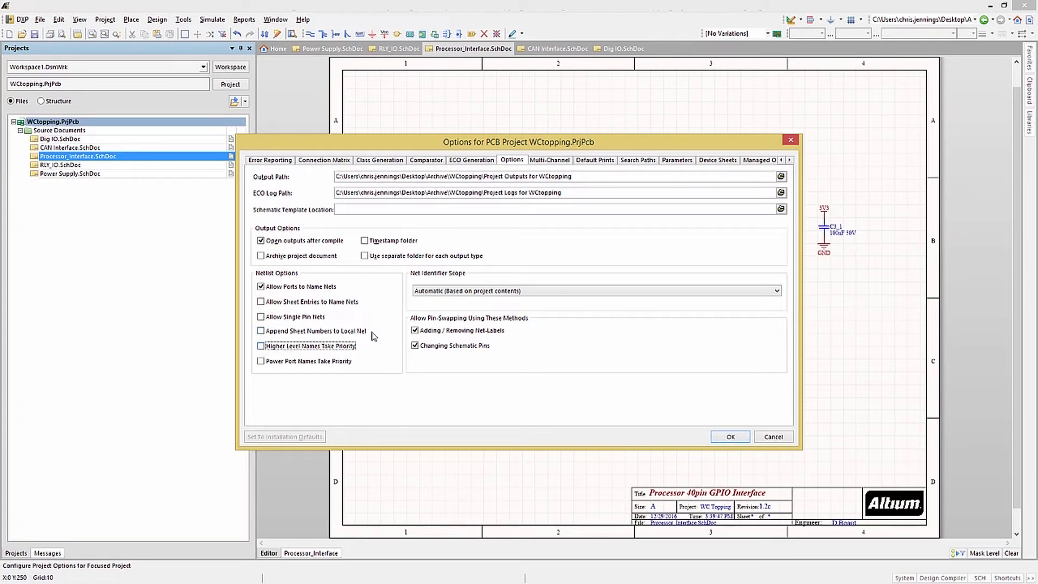
mouse_move(374, 336)
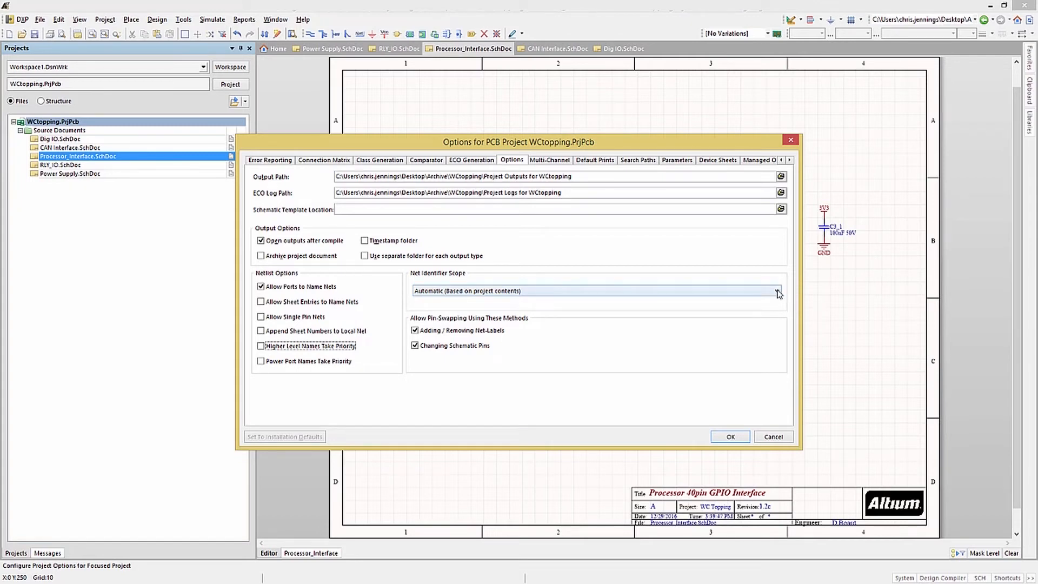
- View the Net Identifier Scope setting, currently Flat, and reopen its list of choices
click(776, 291)
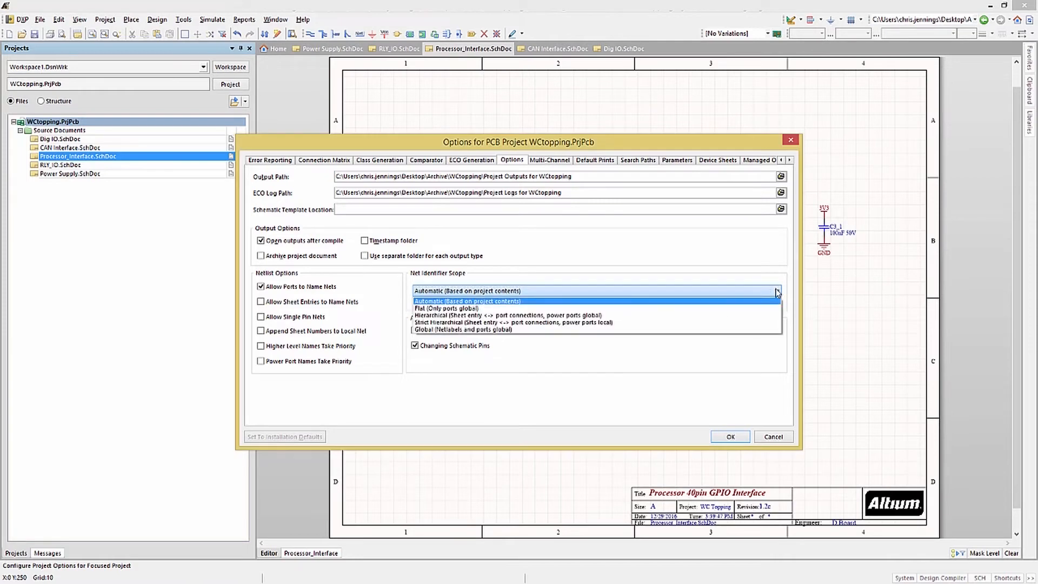
click(448, 308)
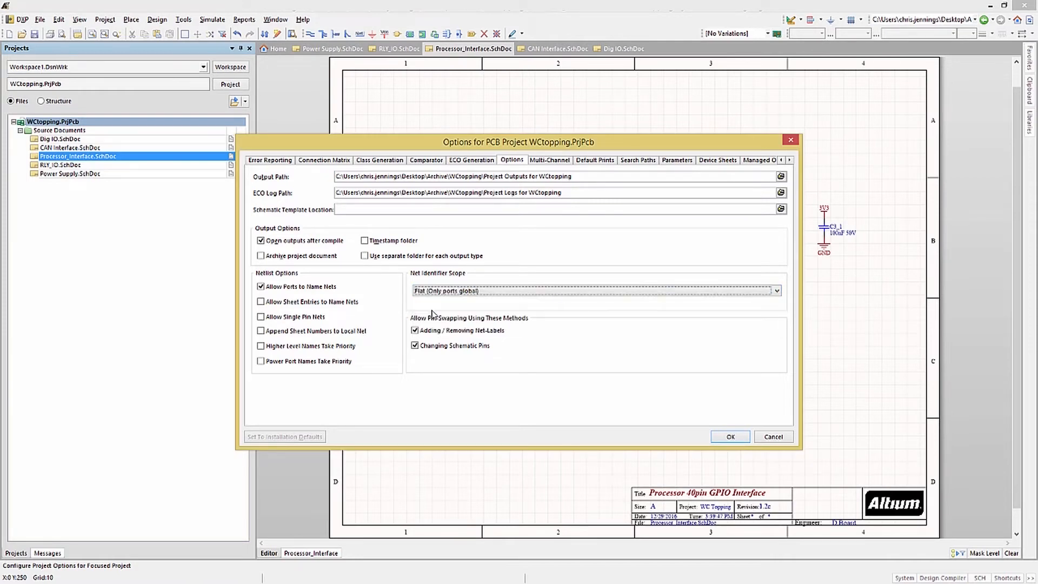
mouse_move(619, 330)
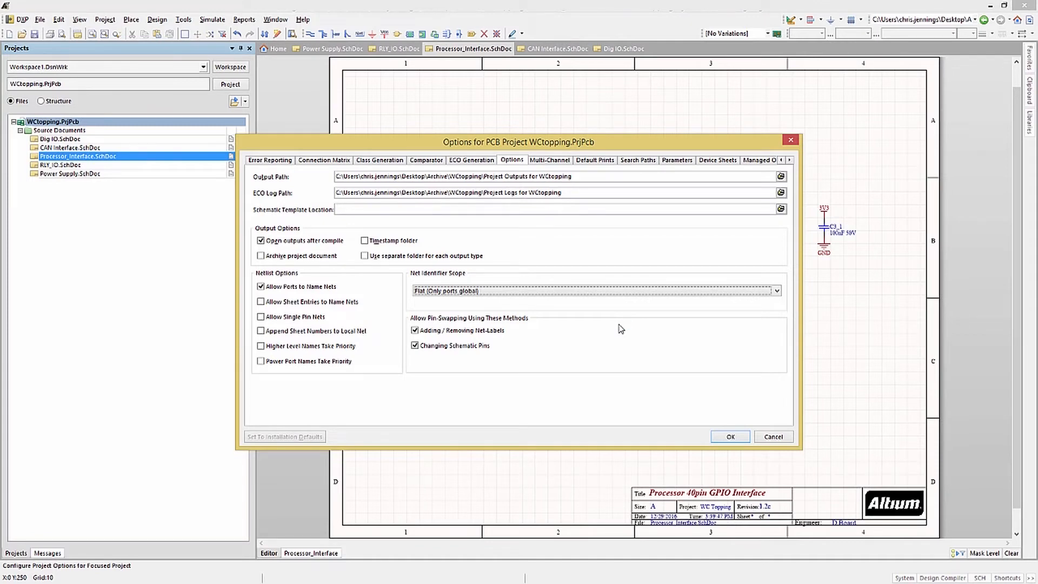
mouse_move(650, 325)
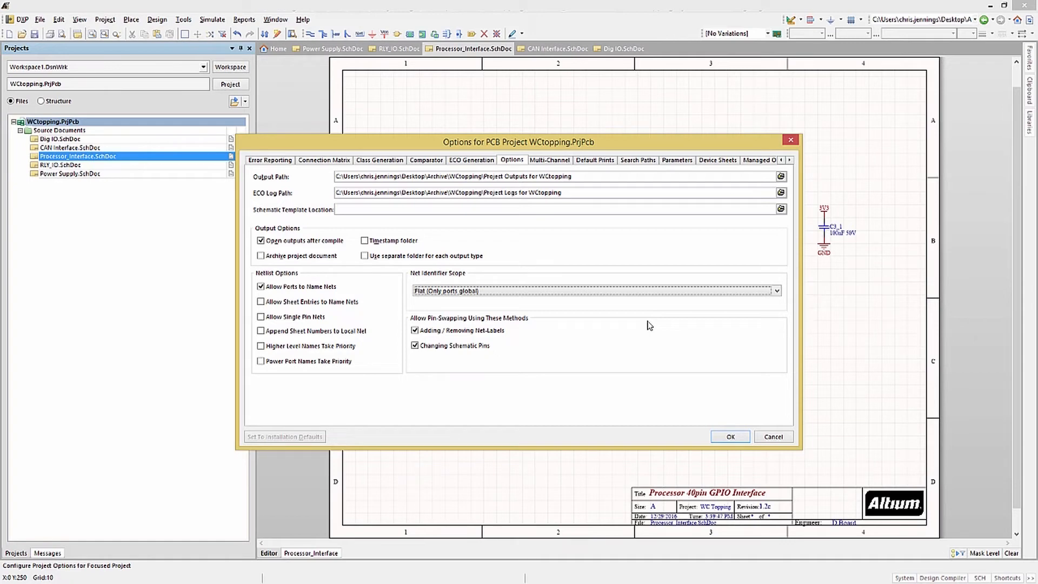
click(776, 291)
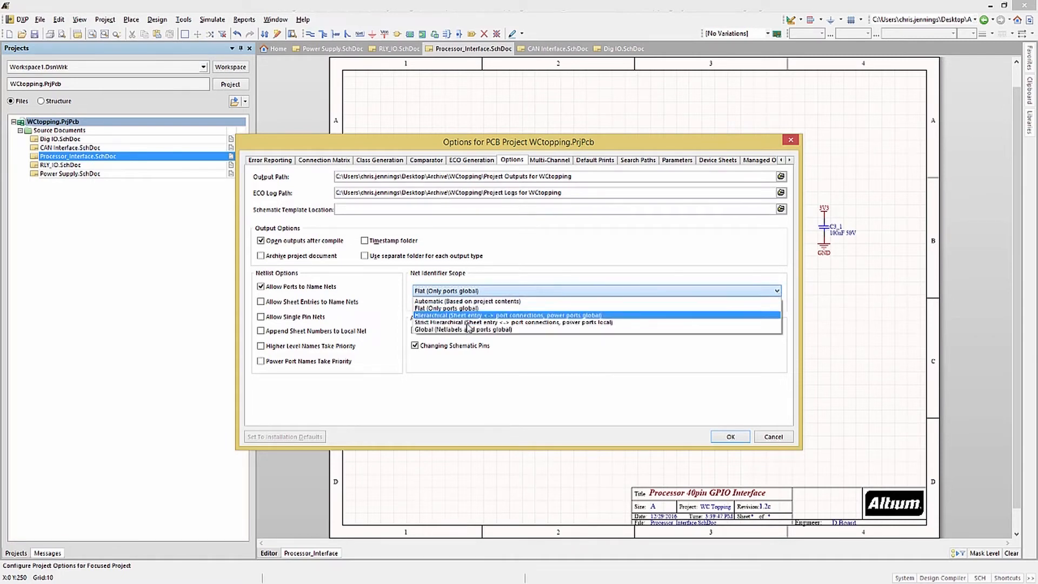
- Set Net Identifier Scope to Global, then Automatic (Based on project contents), and accept the options
click(461, 329)
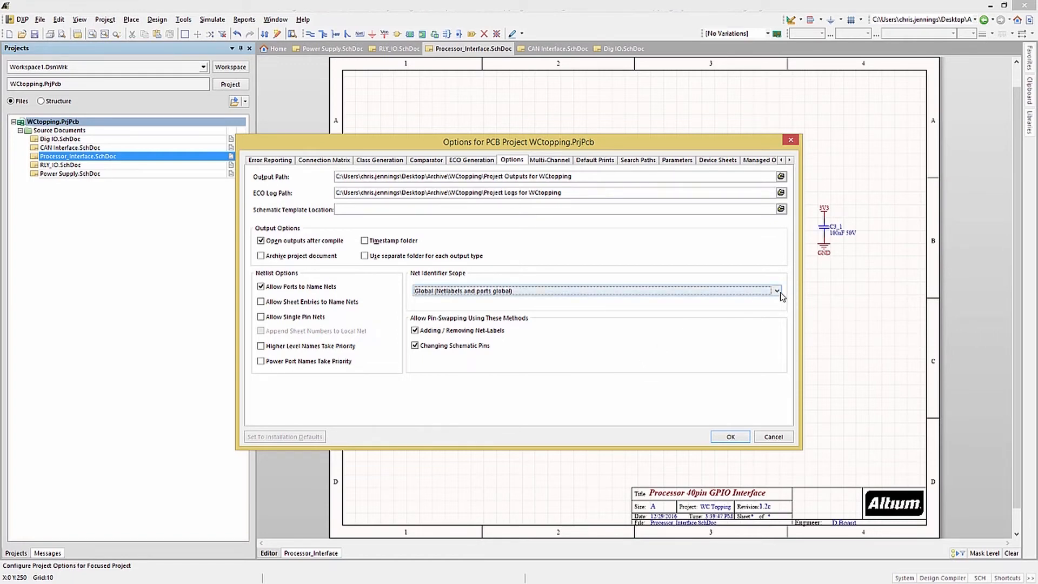
click(777, 291)
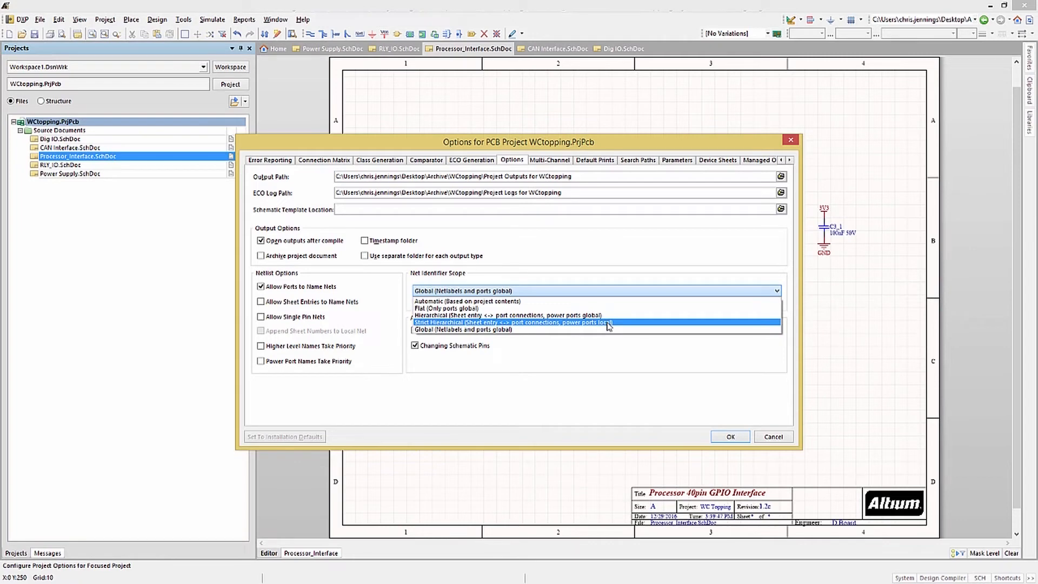
click(467, 302)
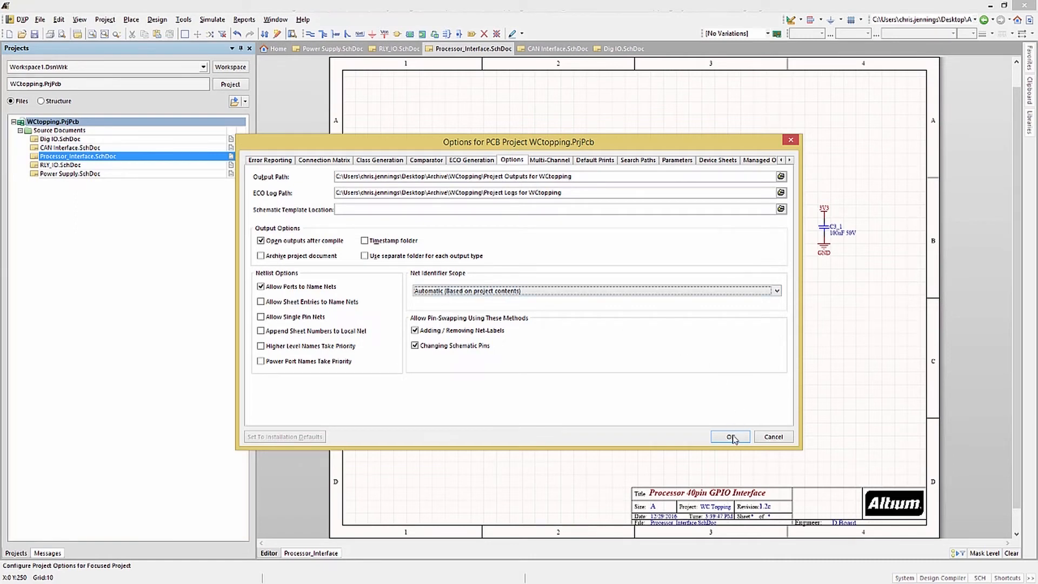
click(729, 436)
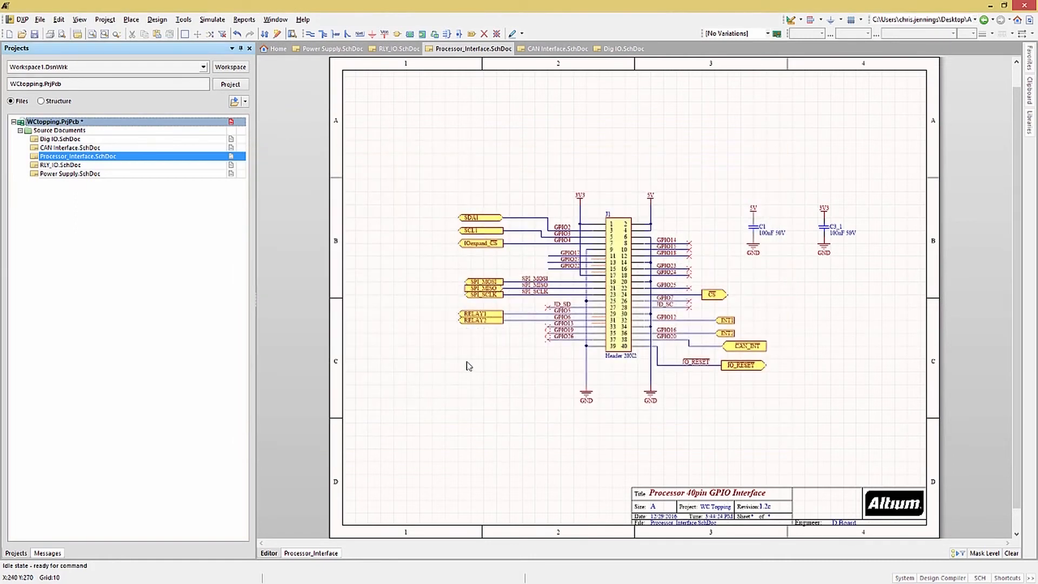
mouse_move(278, 371)
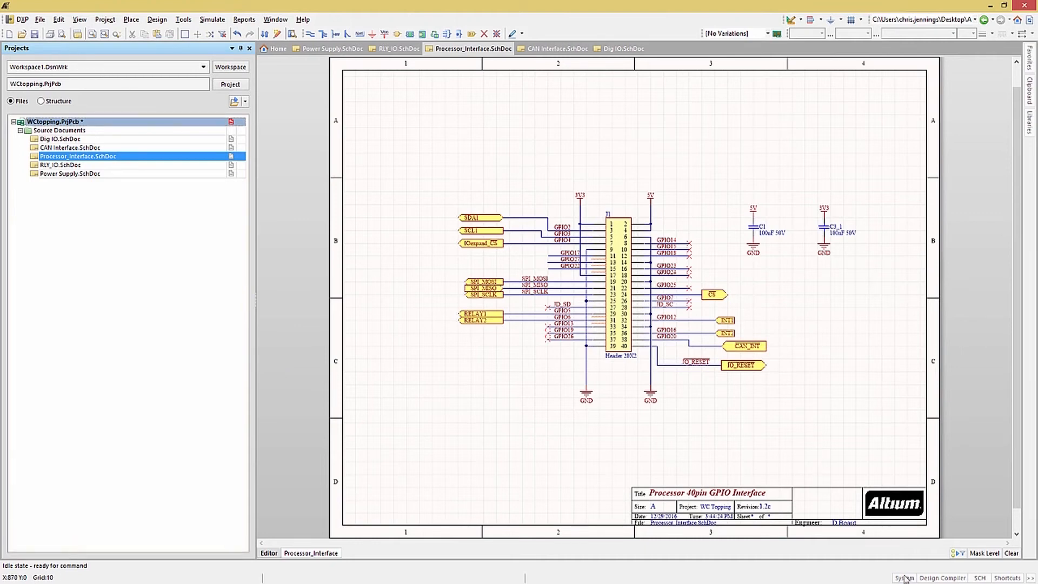
- Show the Messages panel and sort by Class so errors are listed first
click(901, 577)
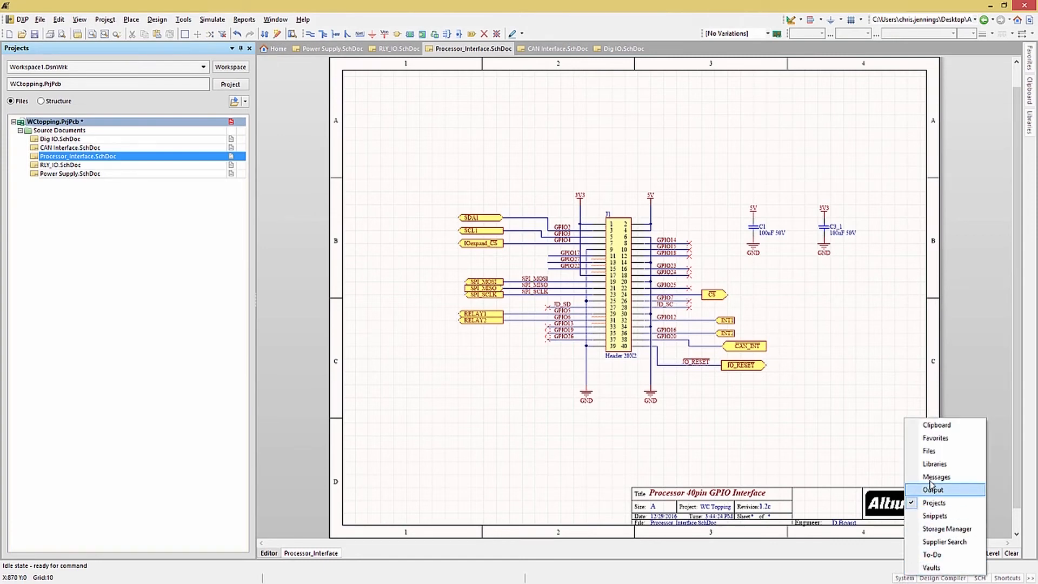
click(936, 476)
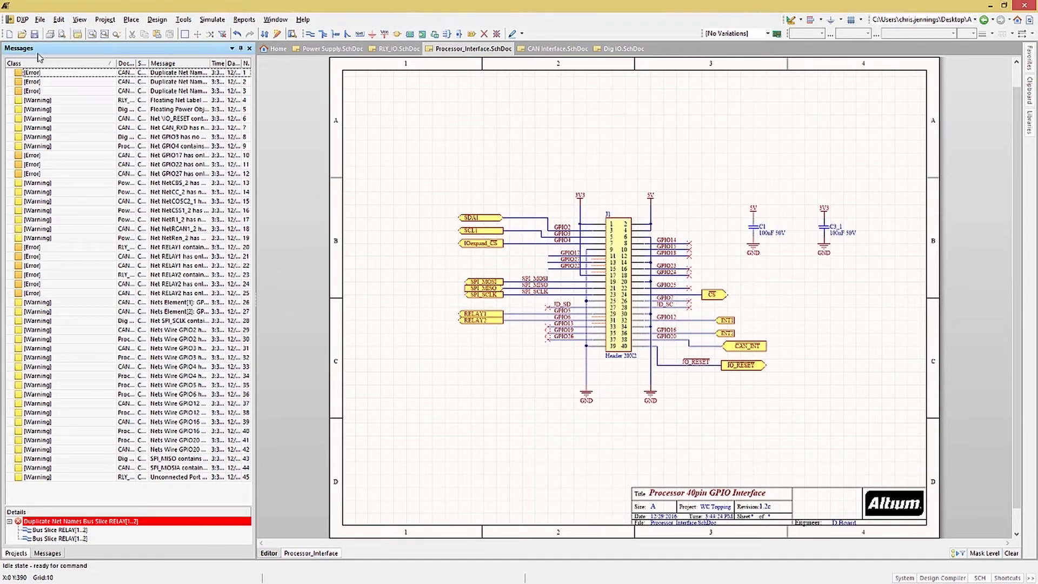
click(14, 63)
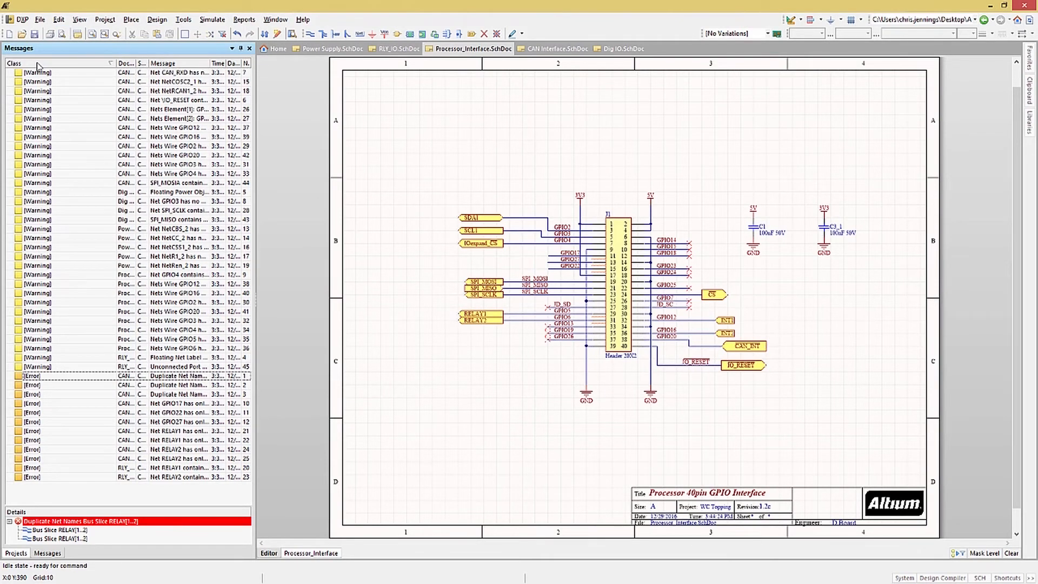
click(14, 63)
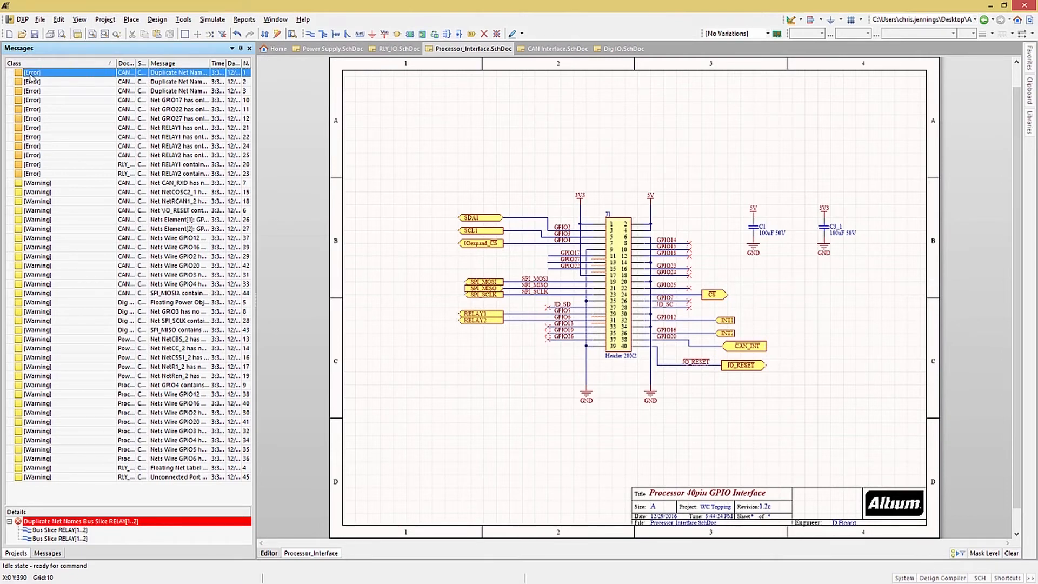
- Place a RELAY[1..2] net label on the relay bus of the RLY_IO sheet
click(399, 48)
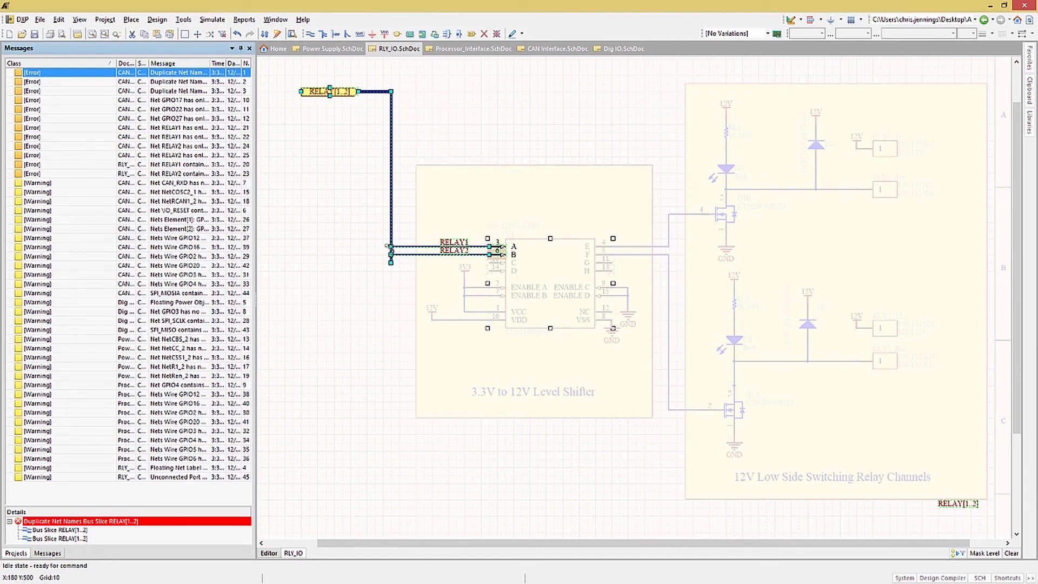
mouse_move(512, 266)
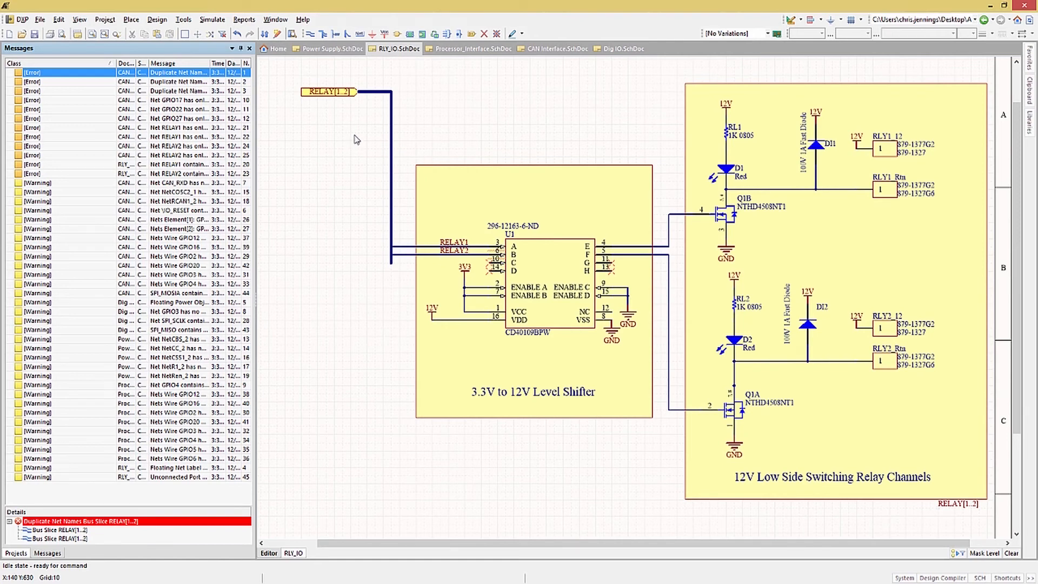
mouse_move(363, 145)
text(RELAY[1..2])
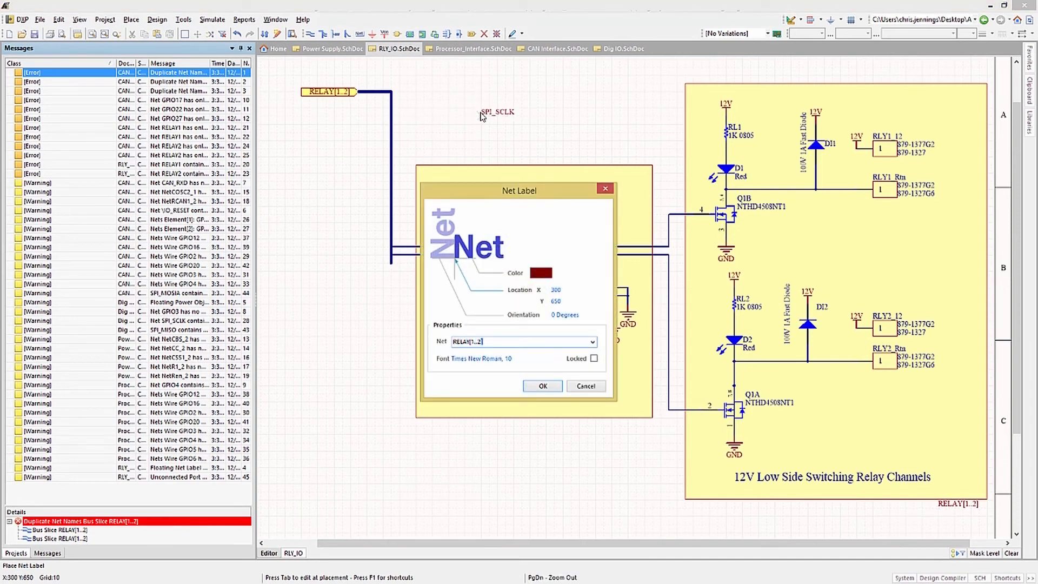
click(541, 386)
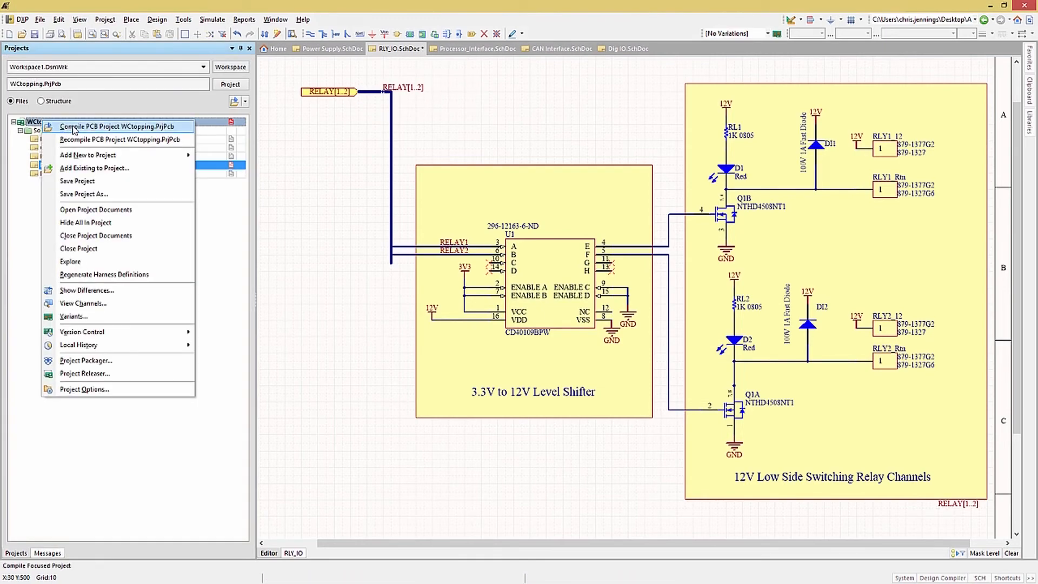
- Recompile the project and cross-probe the GPIO17 single-pin error to the Processor_Interface sheet
click(119, 125)
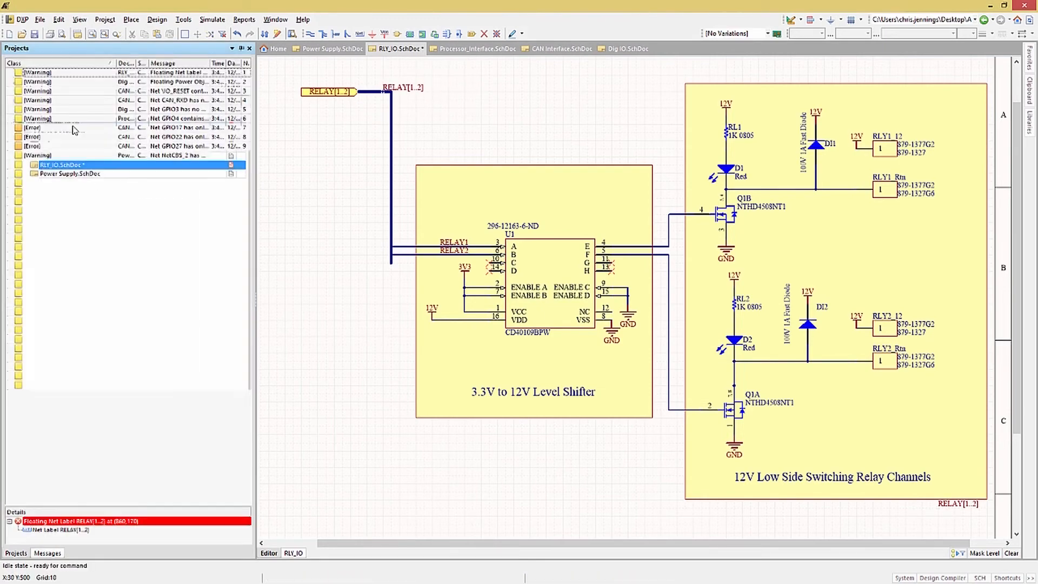
click(46, 555)
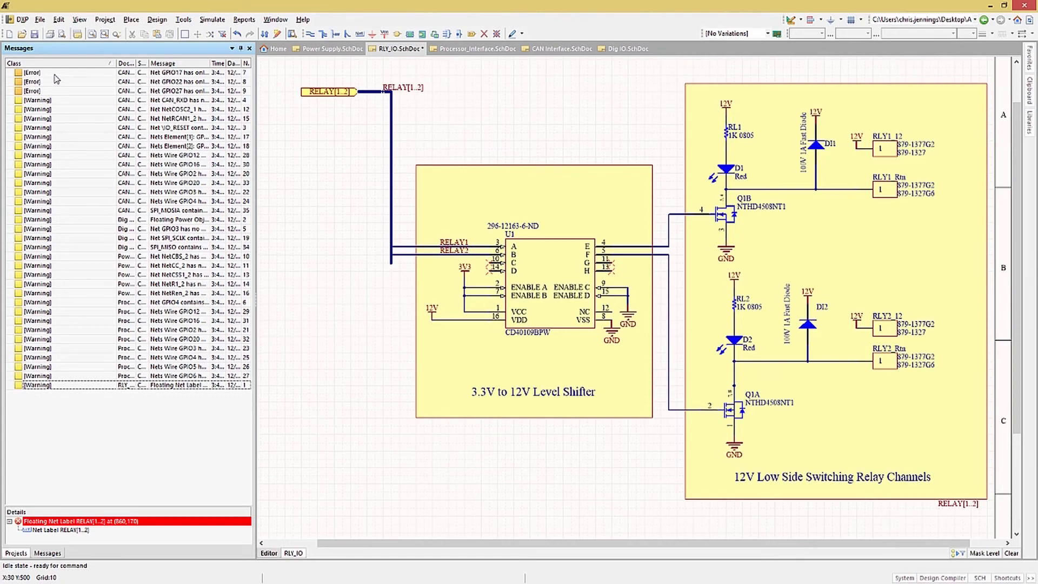
click(60, 73)
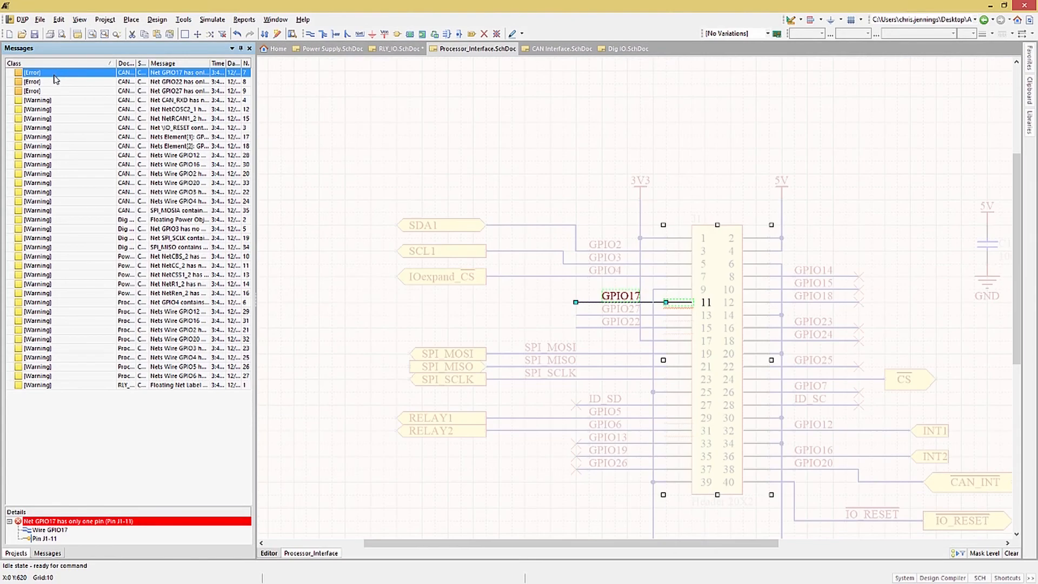
mouse_move(118, 529)
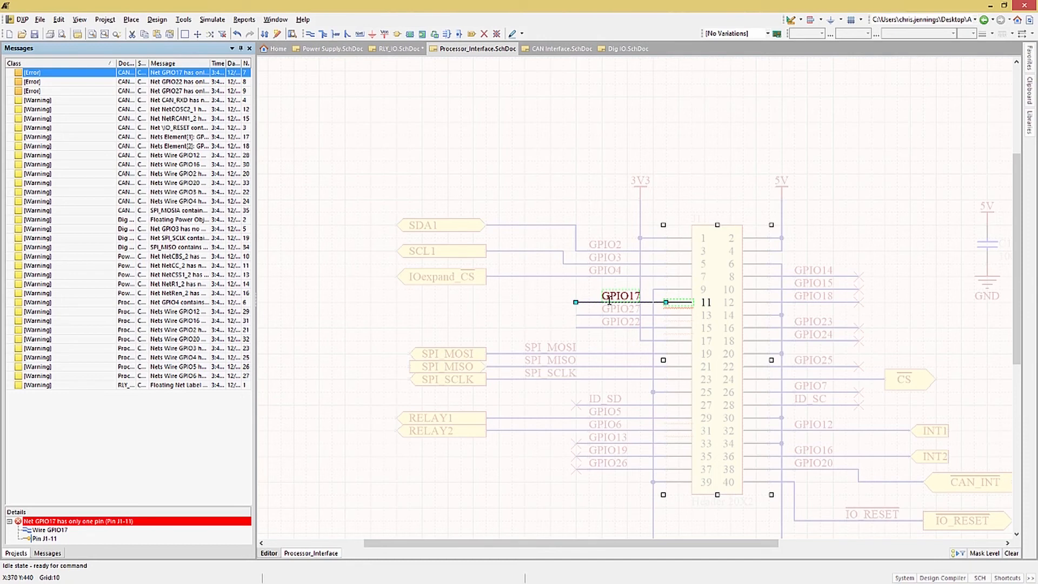
mouse_move(608, 305)
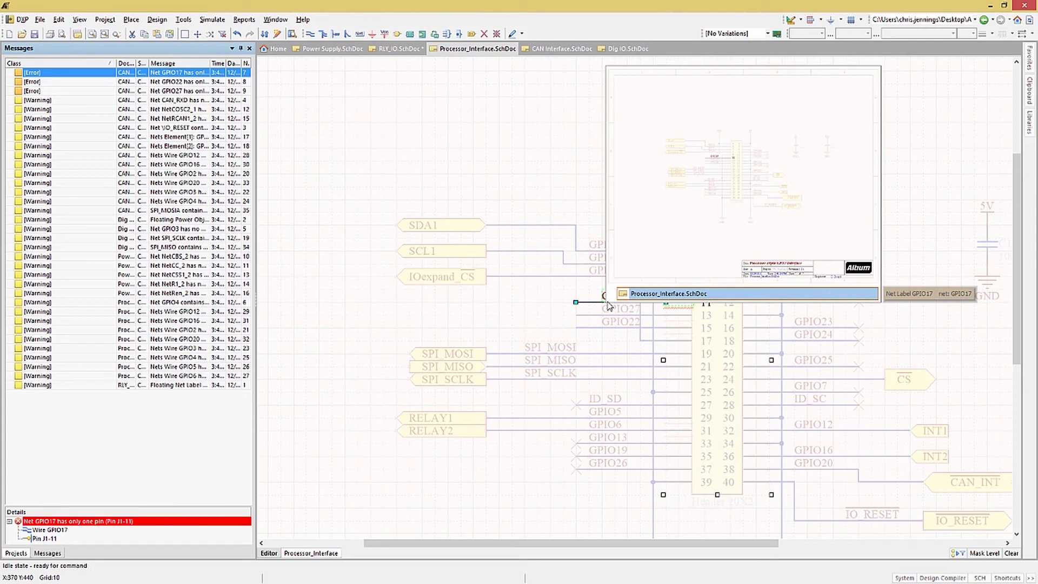
mouse_move(570, 313)
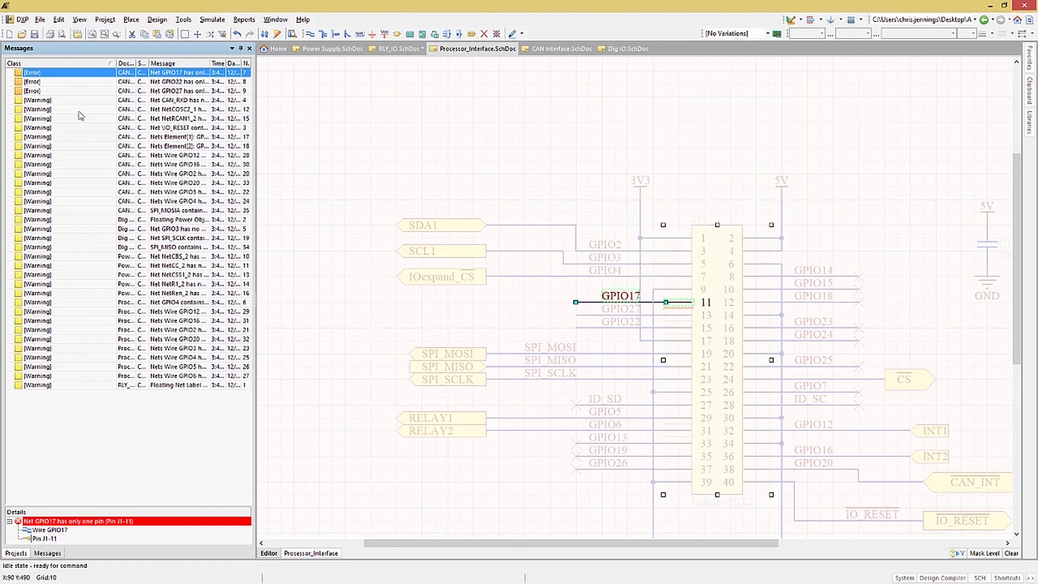
right_click(33, 73)
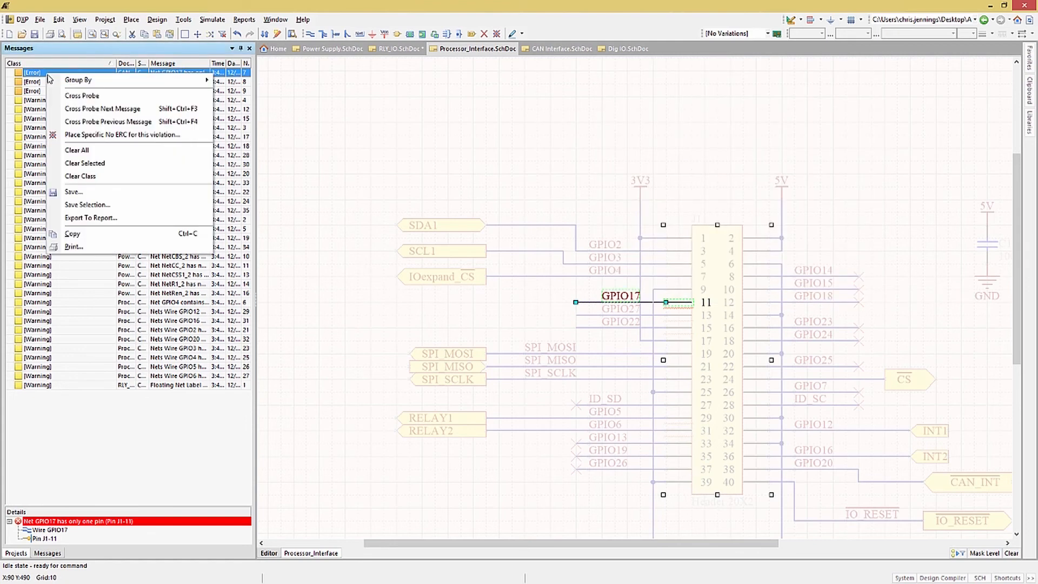
mouse_move(99, 135)
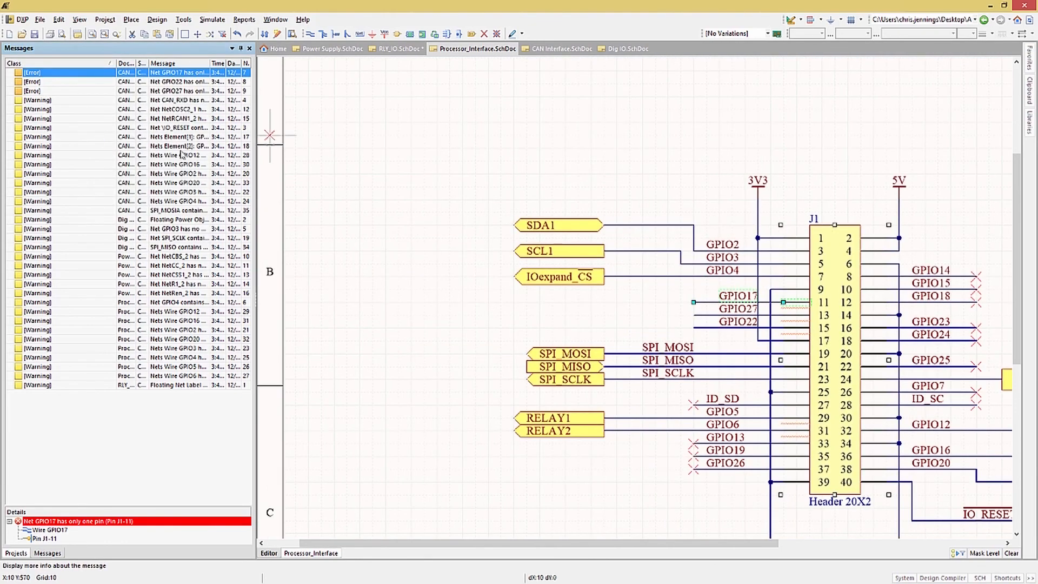
mouse_move(692, 316)
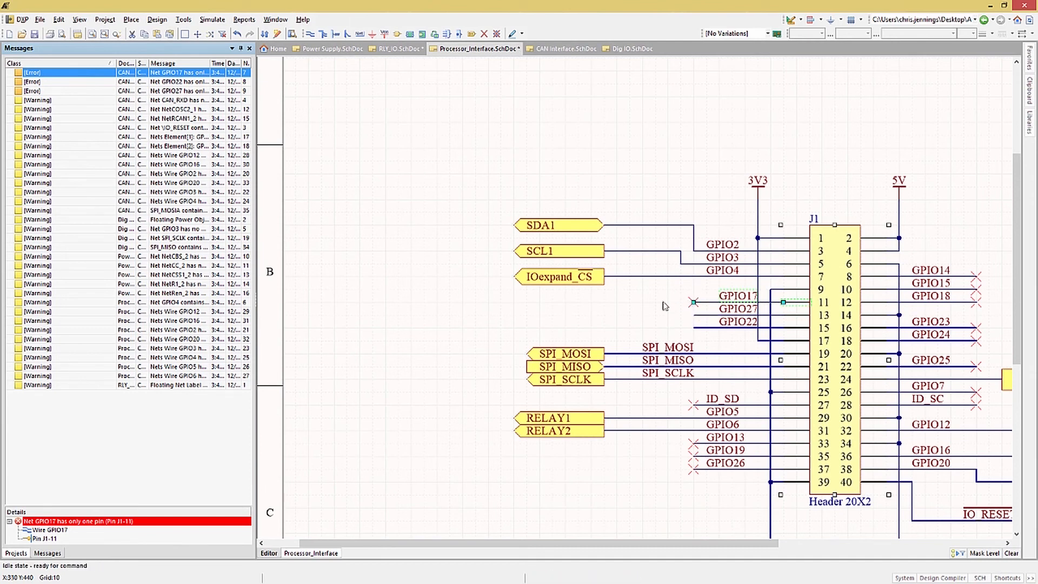
mouse_move(620, 311)
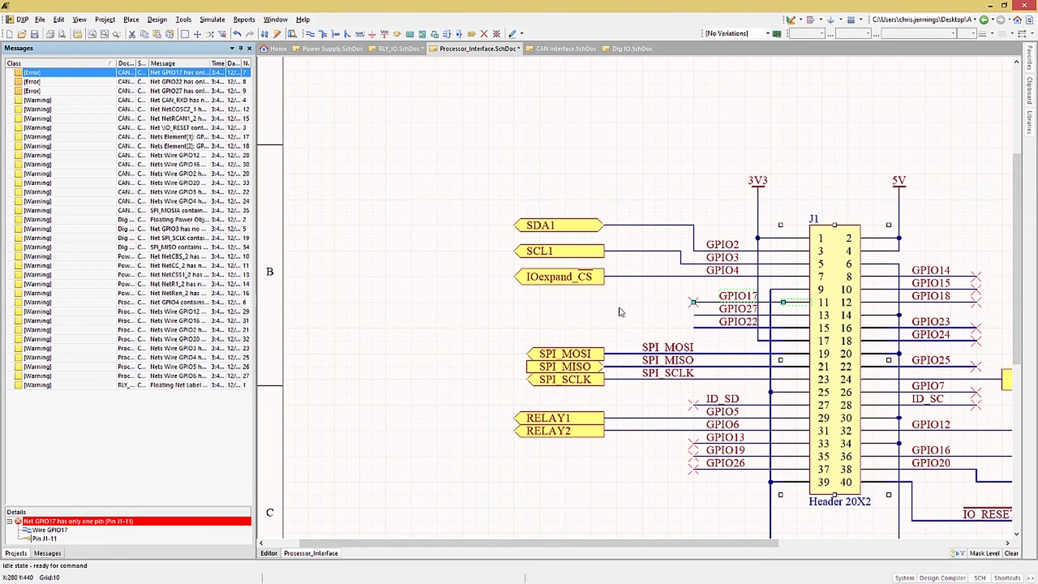
mouse_move(634, 322)
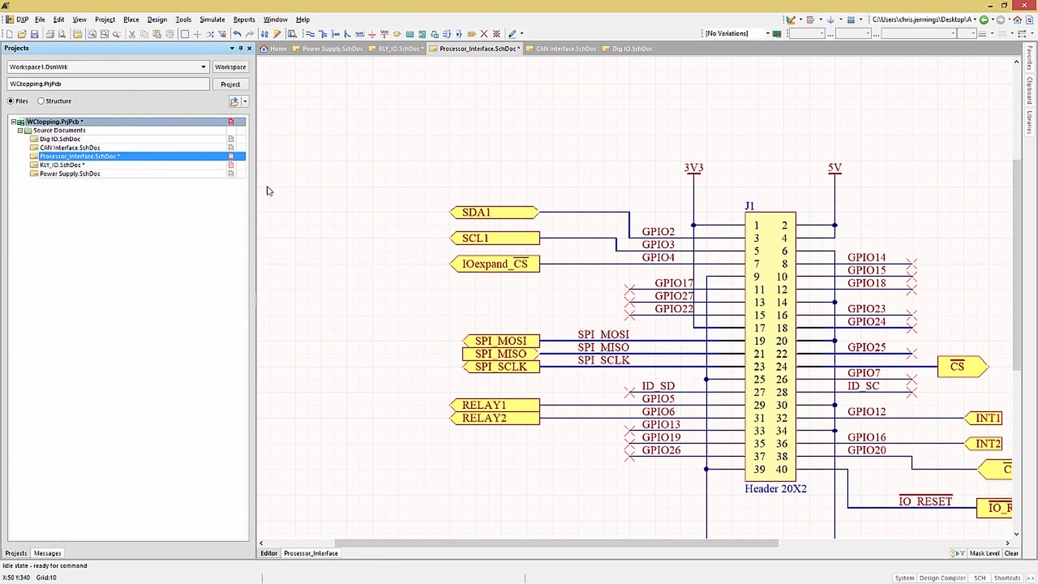
- Place No ERC markers on the unused GPIO17, GPIO27 and GPIO22 wire ends
click(46, 552)
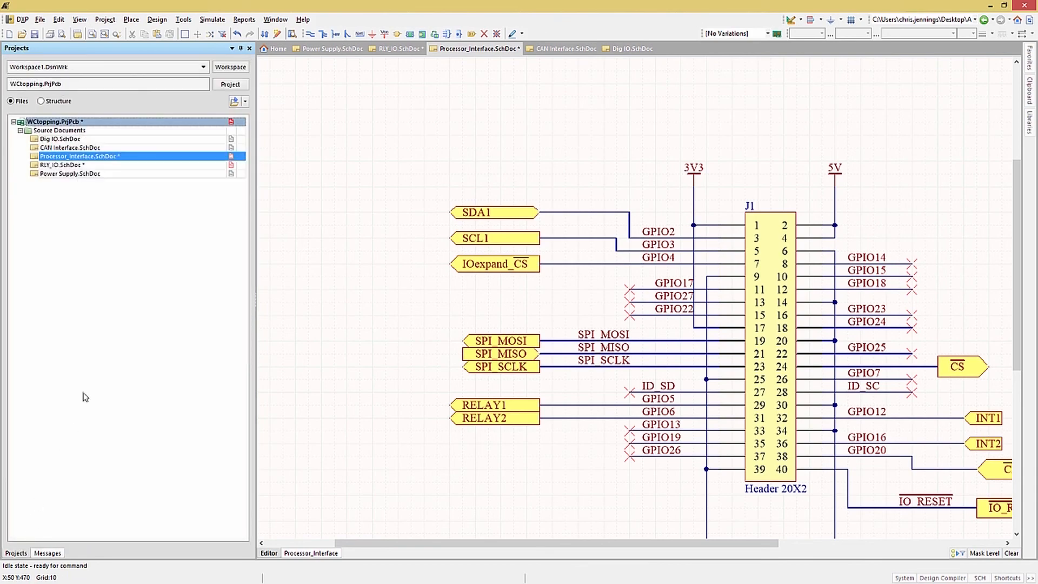
mouse_move(287, 242)
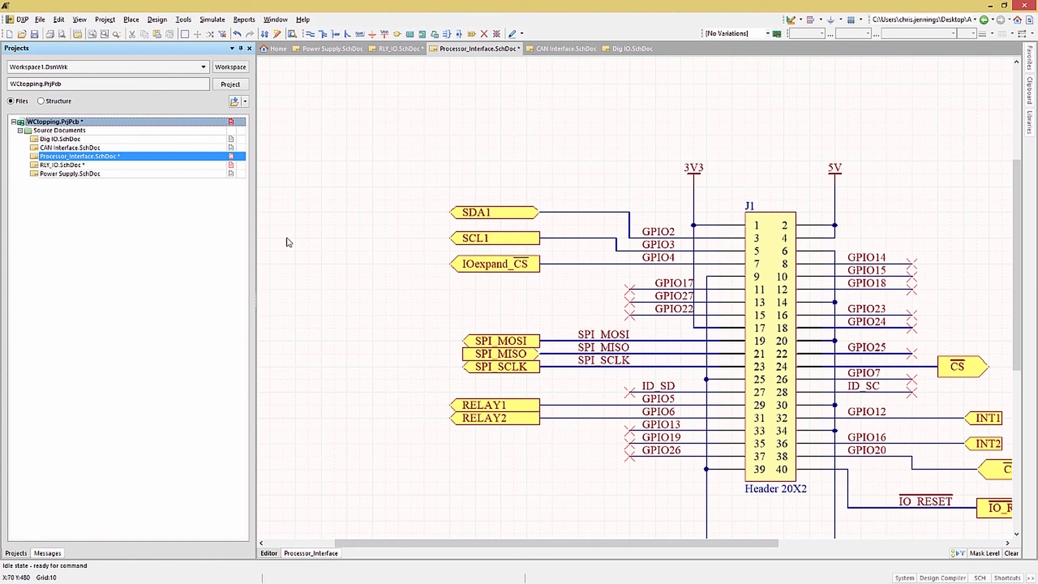